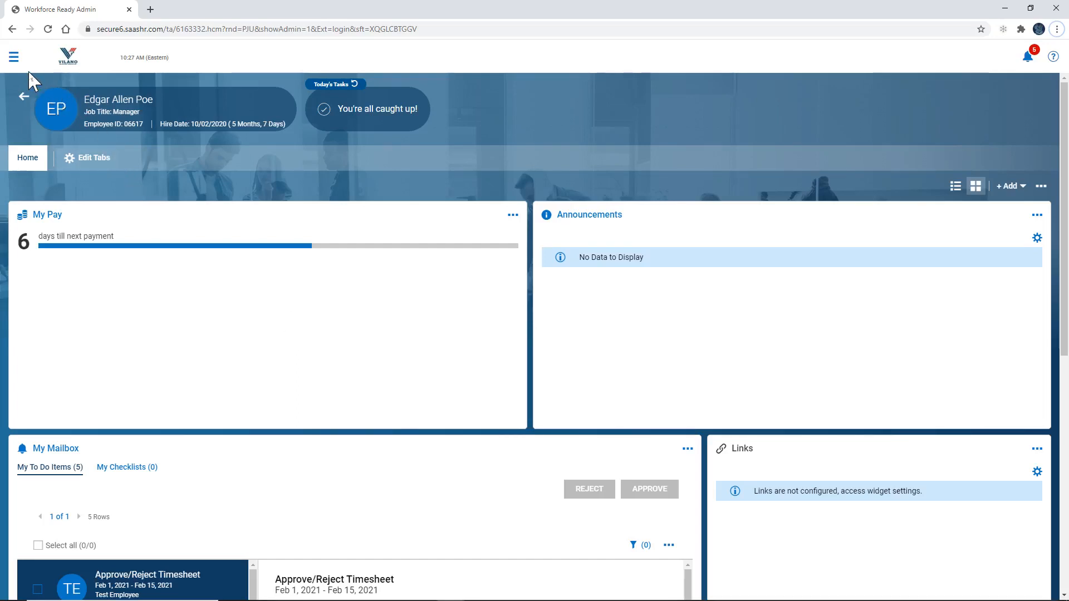
Step: Open the hamburger navigation menu and expand the HR section of the Team menu
left_click(13, 57)
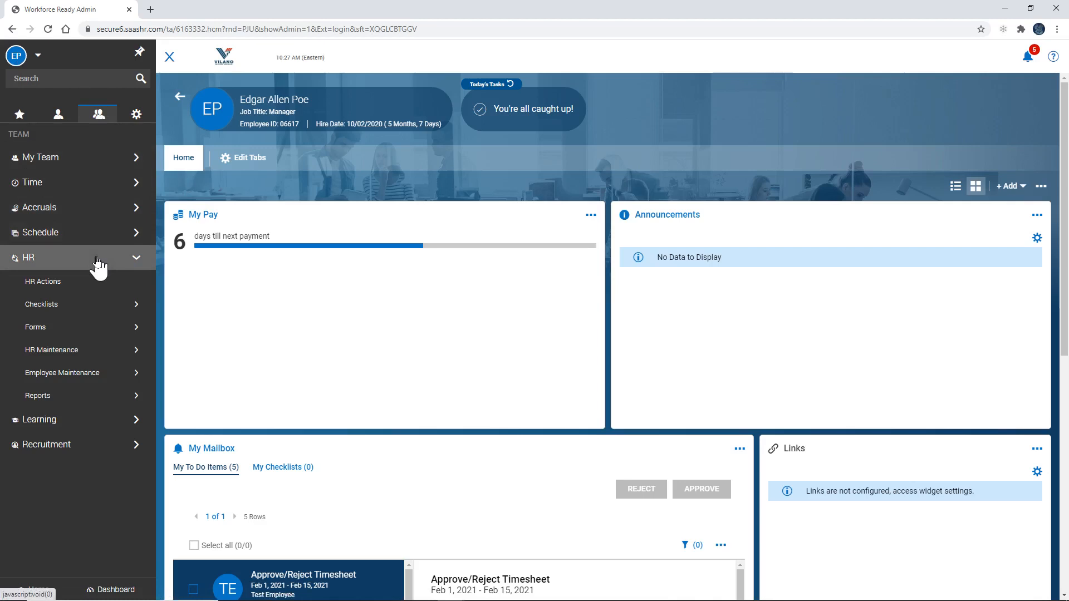
left_click(42, 280)
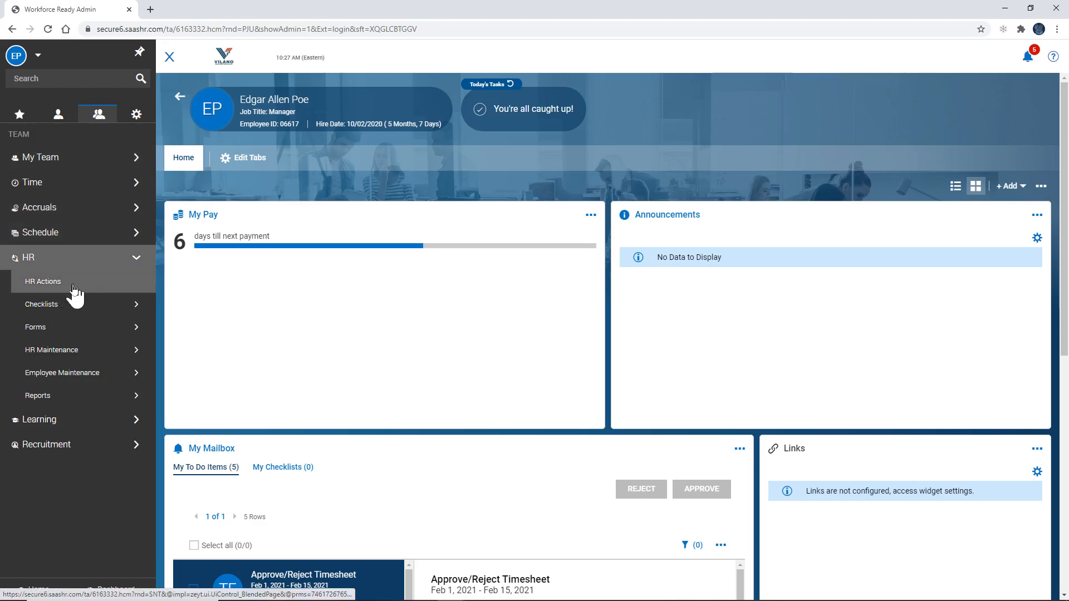
Step: Open HR Actions, browse the Open and Submitted tabs, and return to Available
left_click(43, 281)
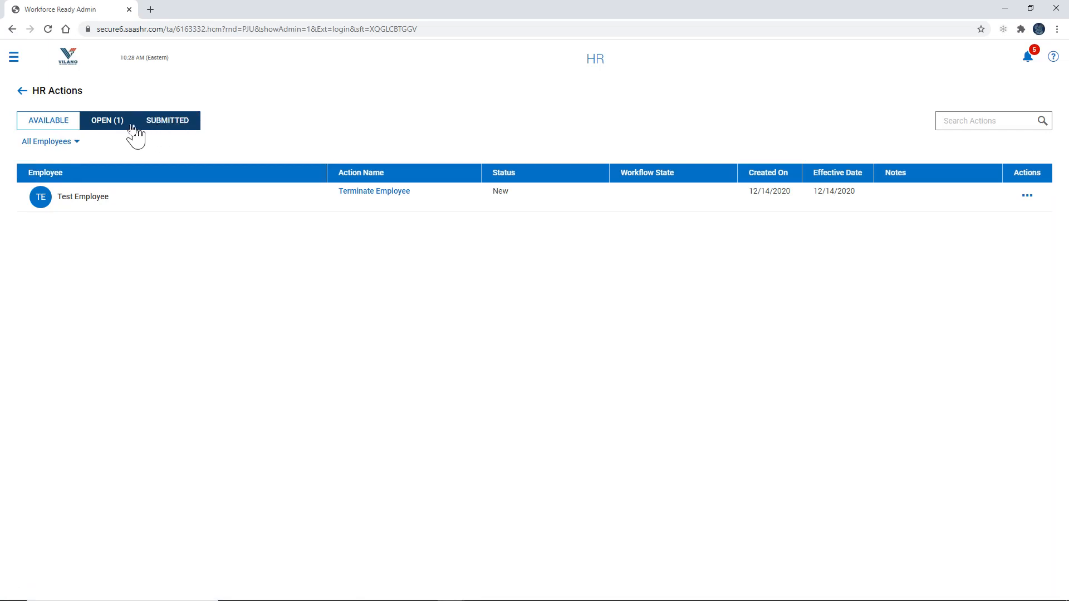
left_click(48, 121)
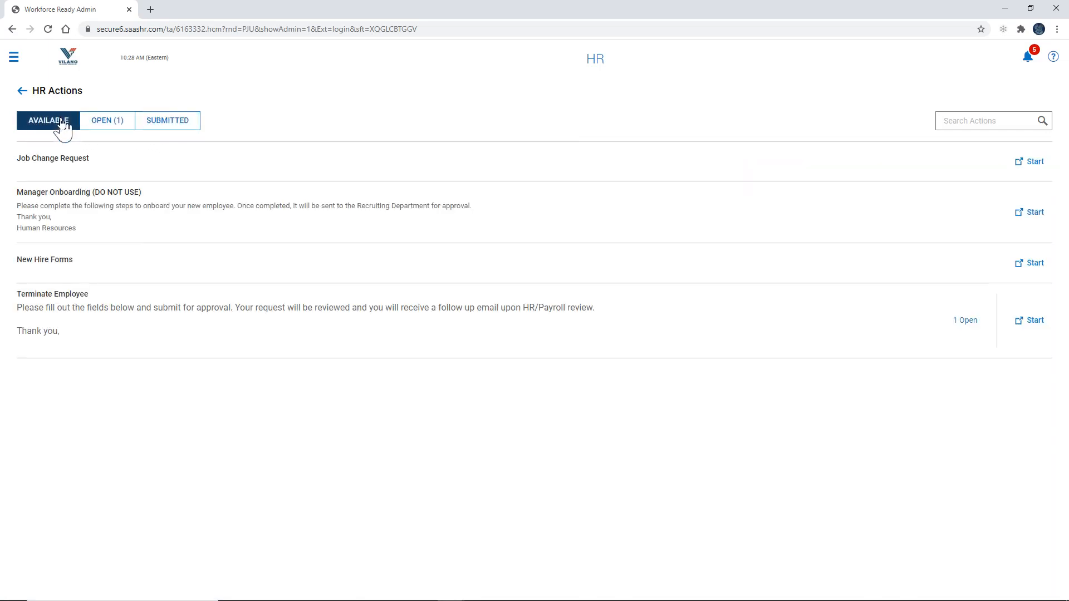
mouse_move(1023, 334)
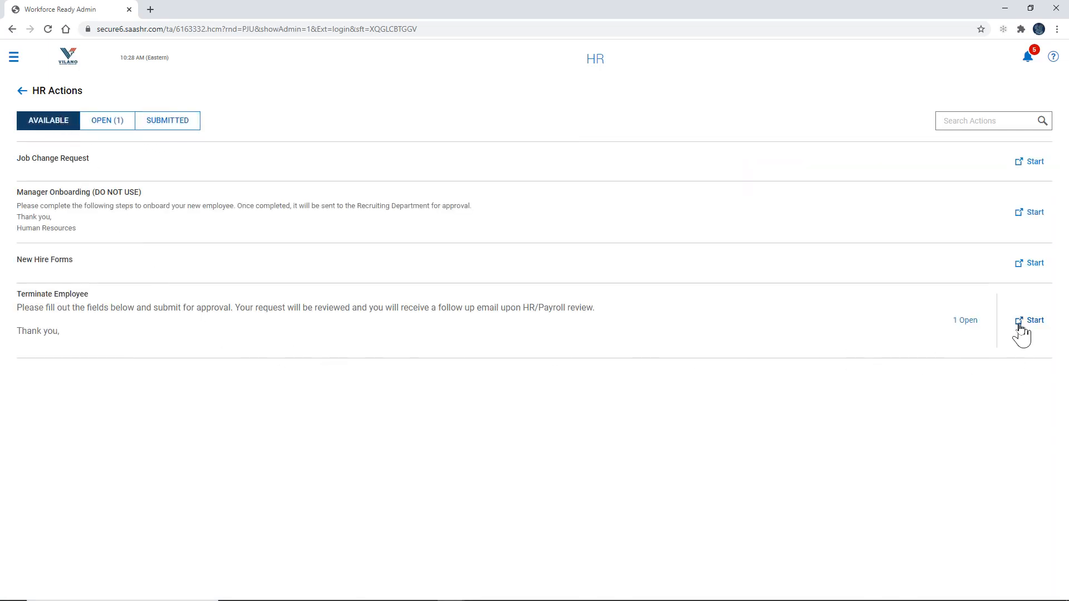
left_click(106, 121)
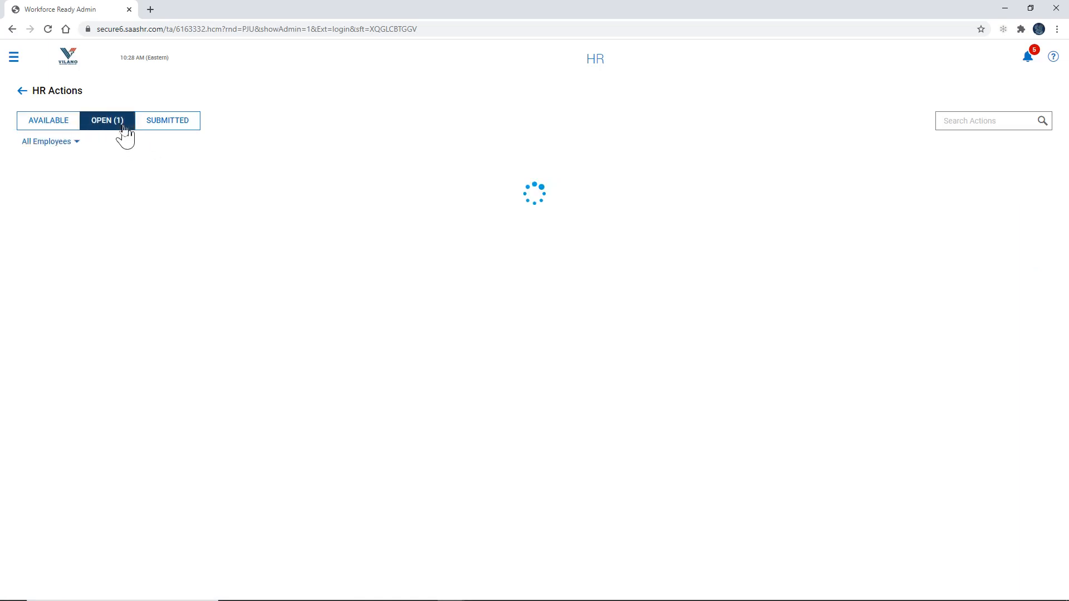
left_click(106, 121)
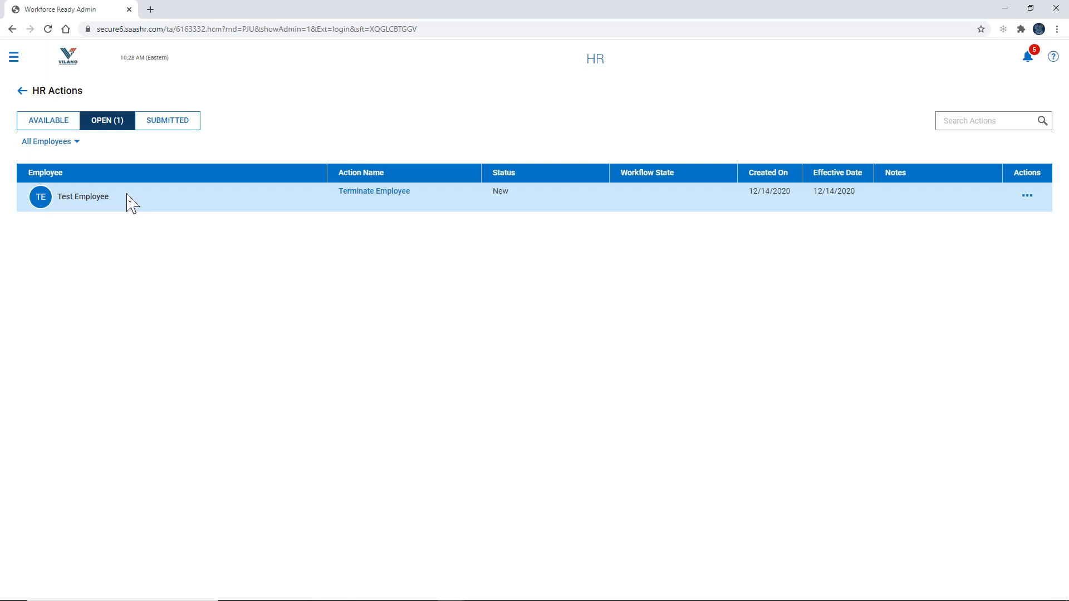
left_click(167, 121)
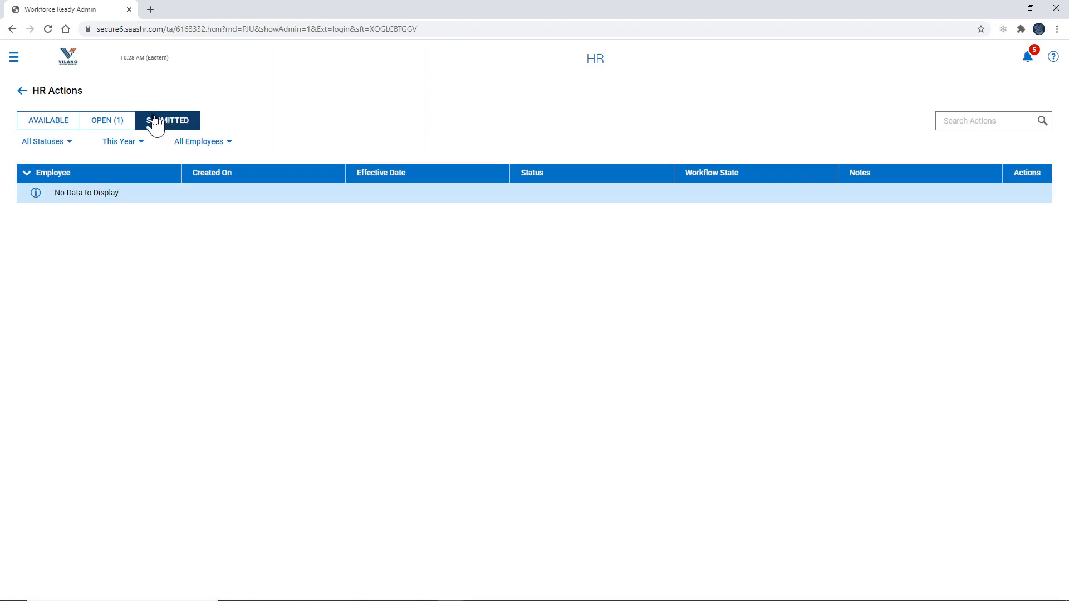
left_click(48, 121)
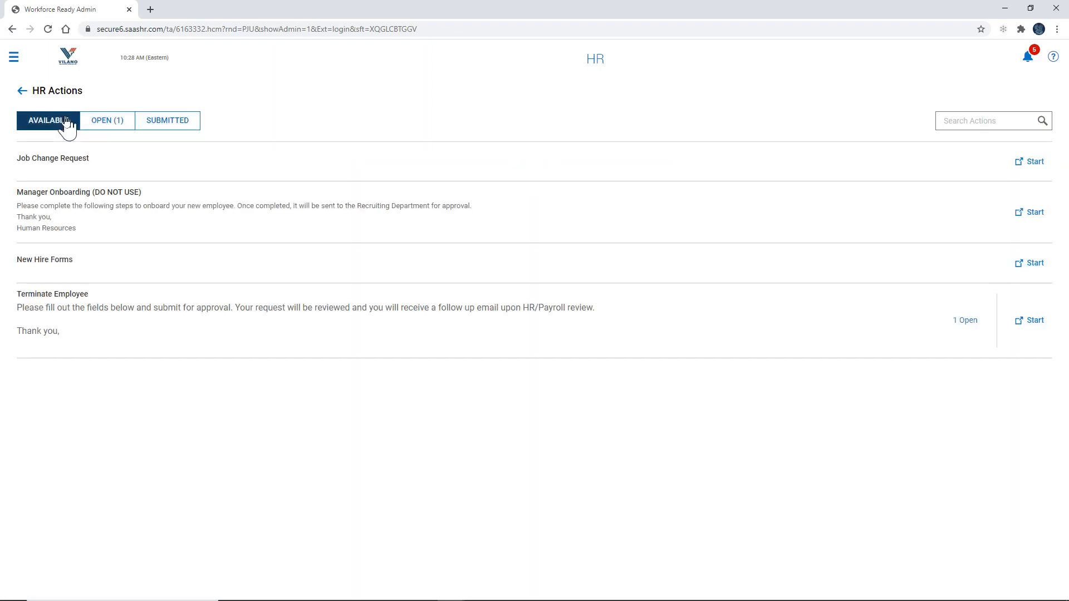
mouse_move(966, 355)
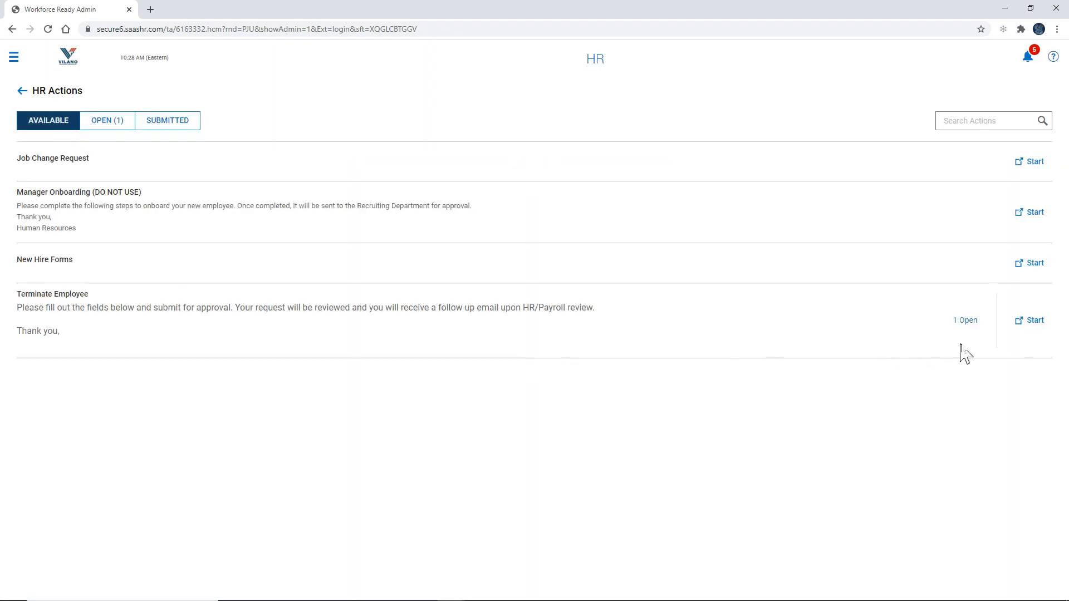
Step: Start a Terminate Employee request, searching 'test' to select Test Employee, and continue
left_click(1034, 321)
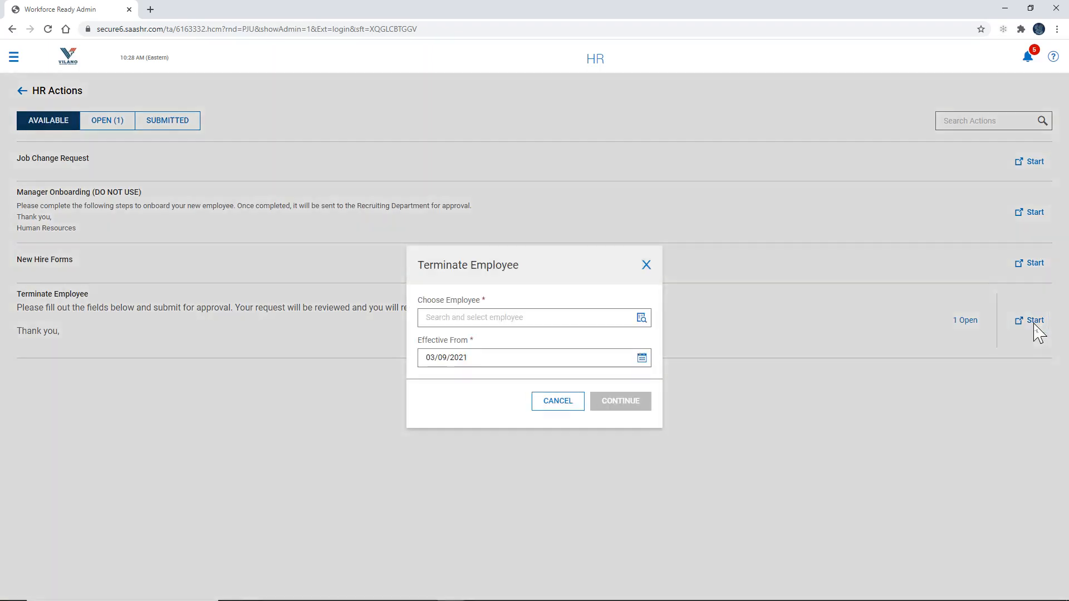
left_click(525, 317)
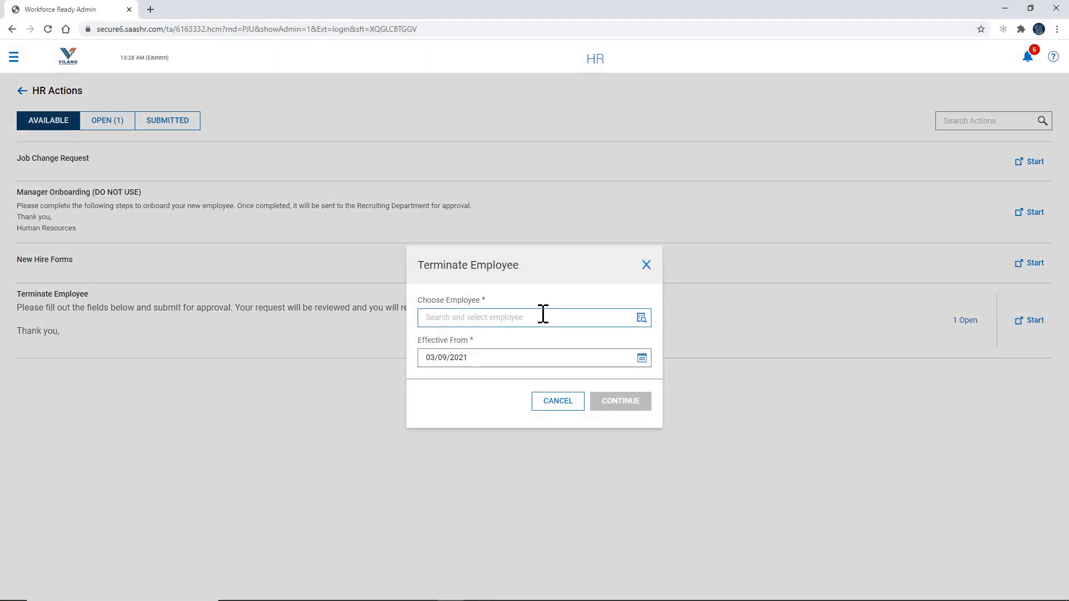
type("test")
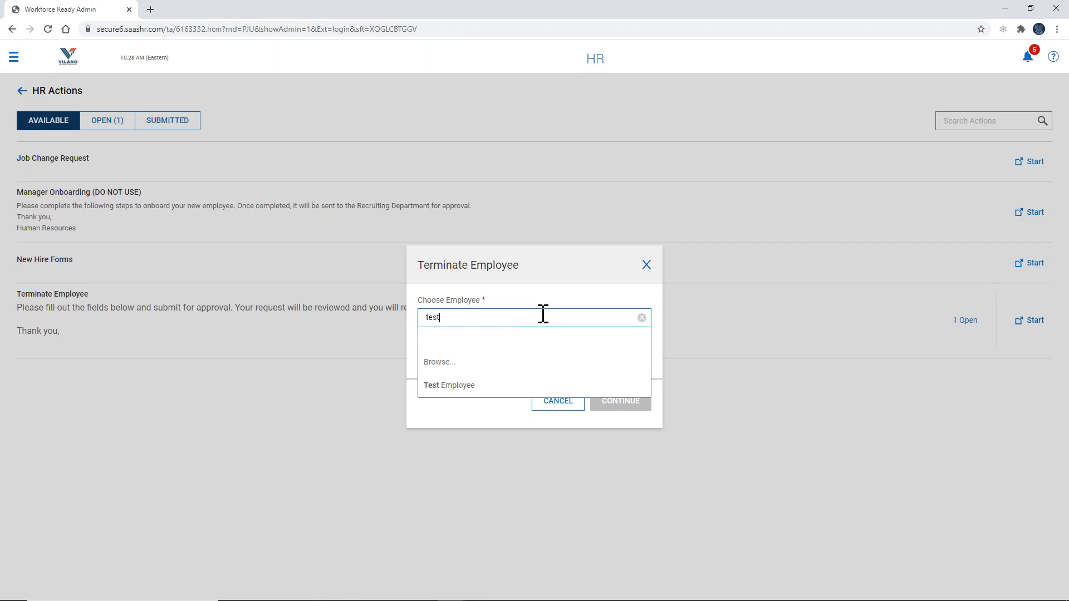
left_click(448, 386)
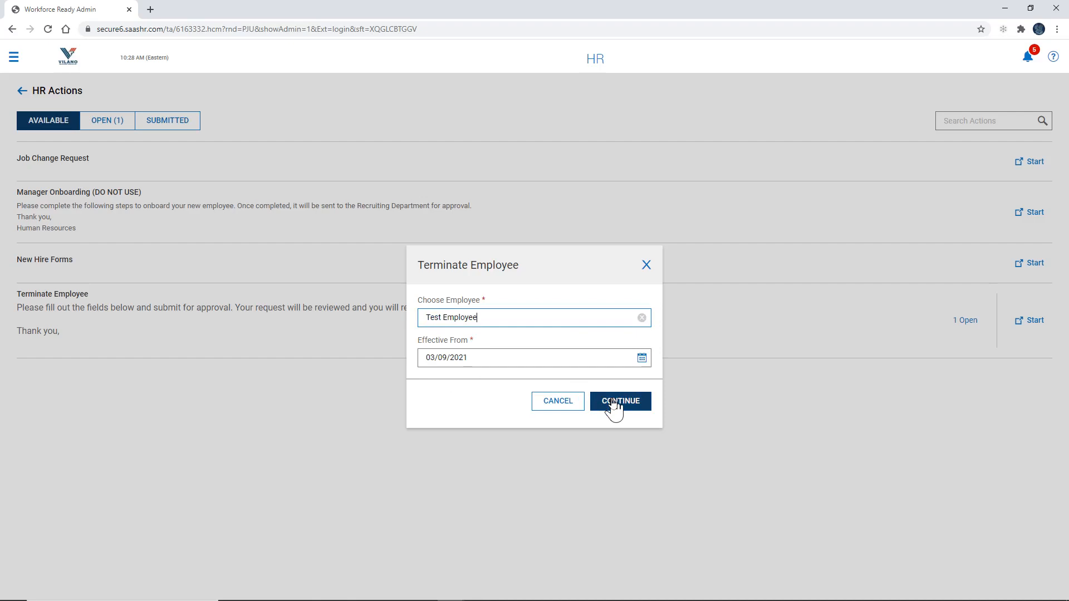
left_click(619, 401)
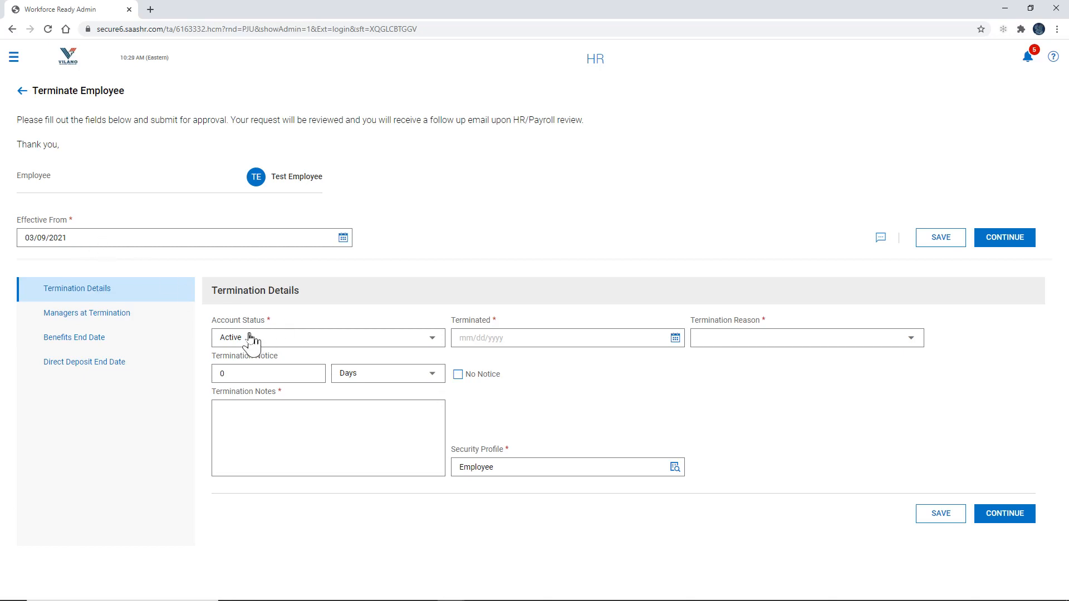
mouse_move(319, 352)
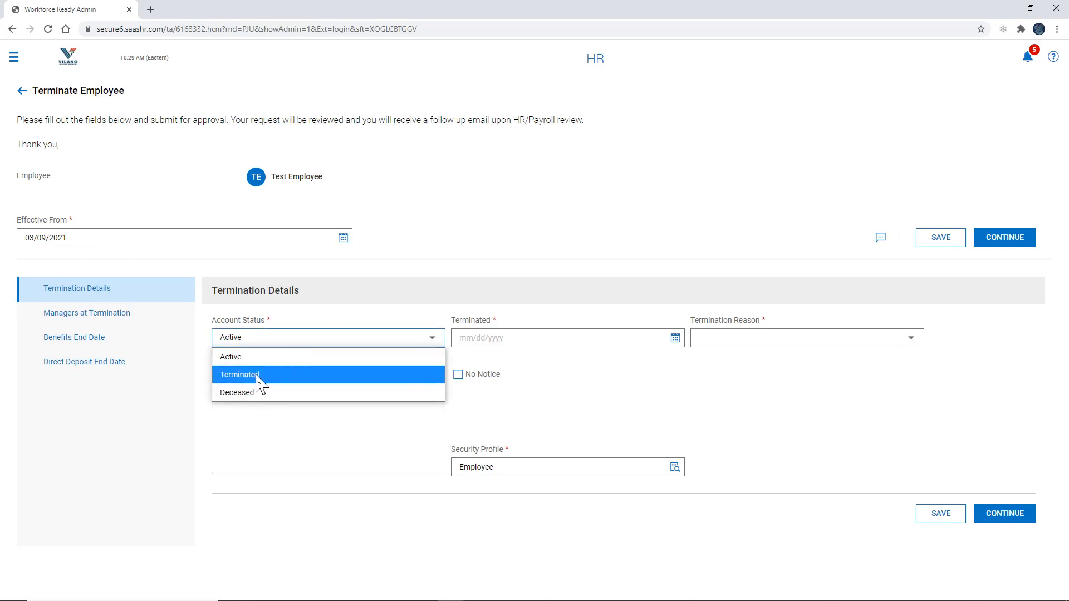
Step: Set Account Status to Terminated and the termination date to 03/09/2021
left_click(238, 374)
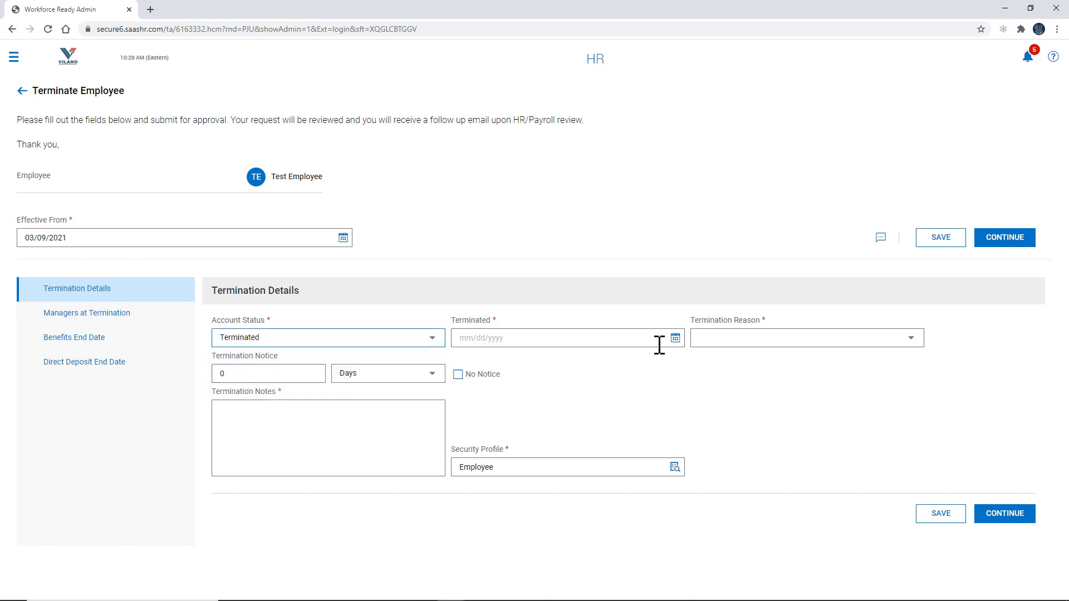
left_click(675, 338)
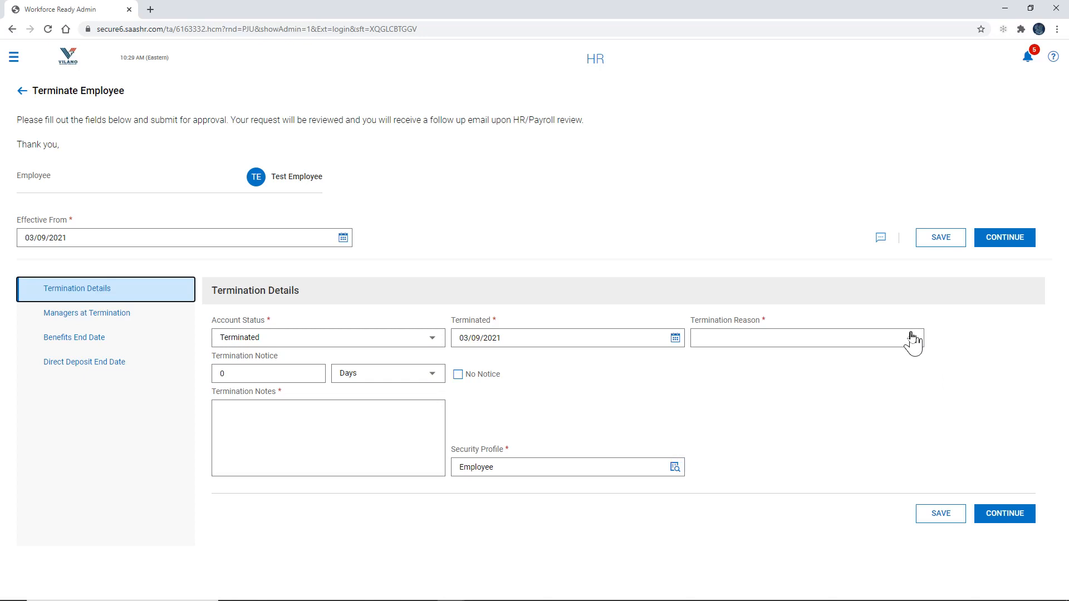
Step: Choose Involuntary from the Termination Reason dropdown
left_click(912, 337)
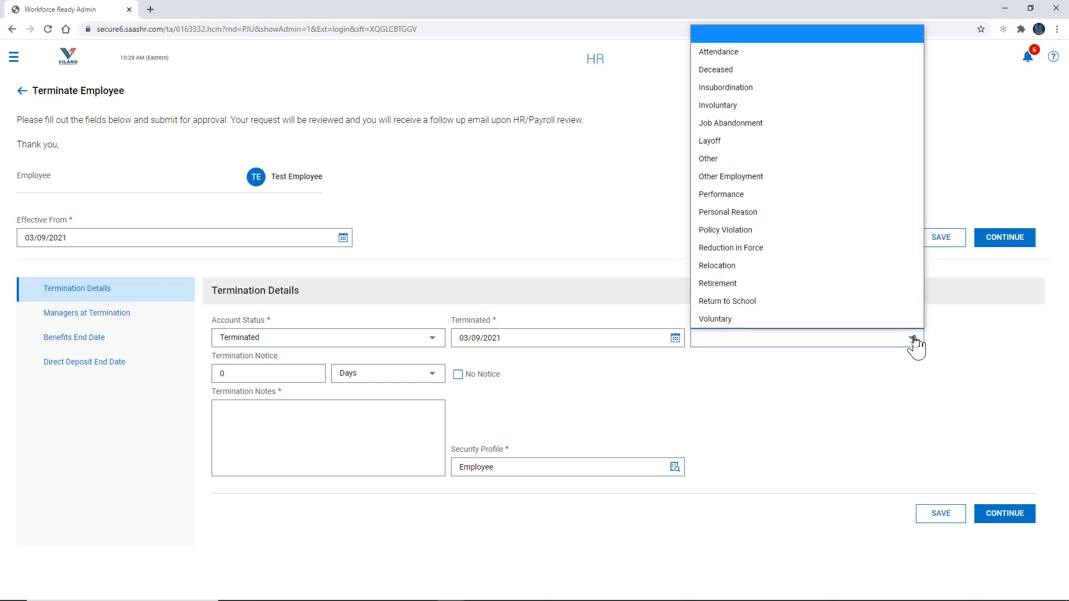
mouse_move(716, 319)
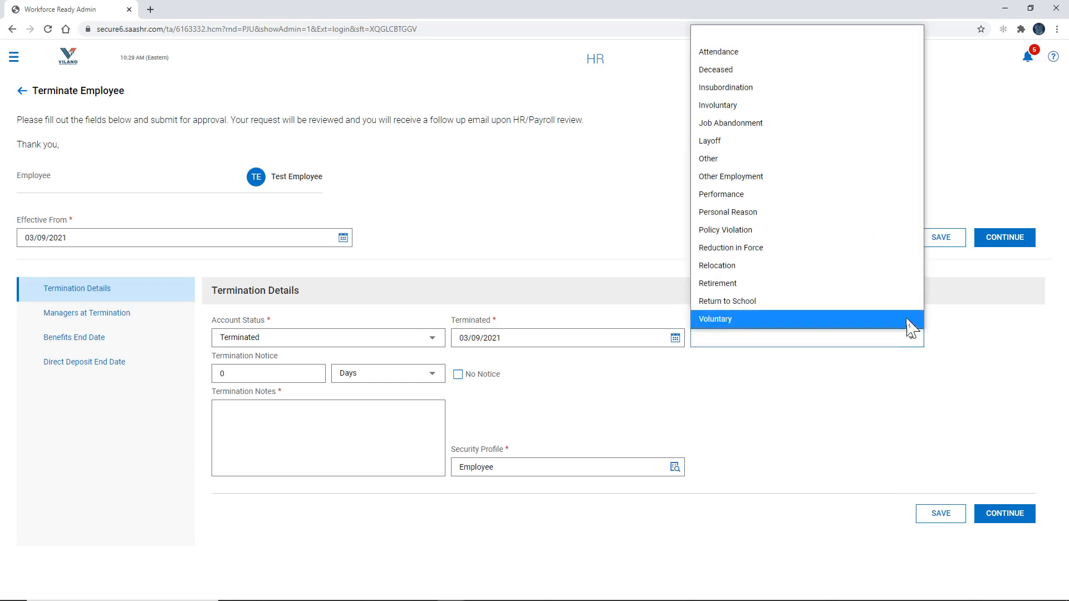
mouse_move(766, 109)
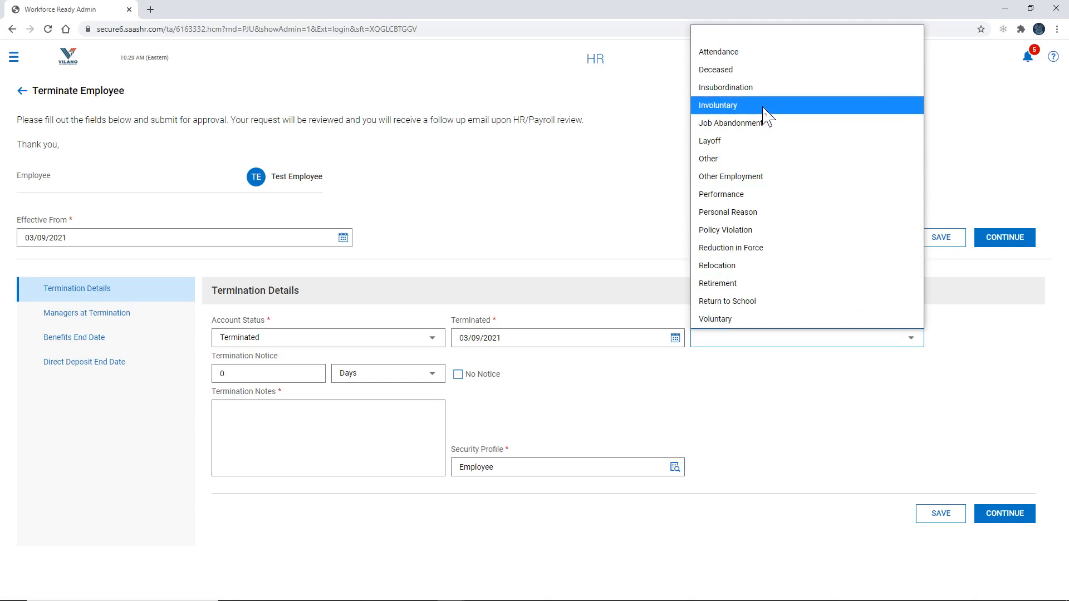
left_click(718, 105)
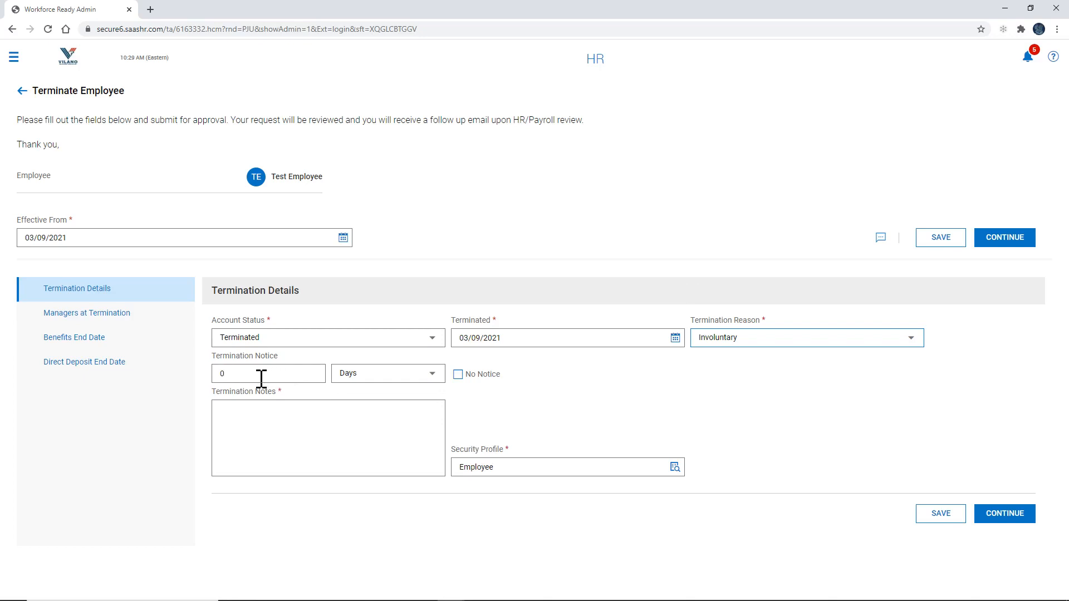
Step: Enter a 2 Weeks termination notice, then mark No Notice
left_click(268, 373)
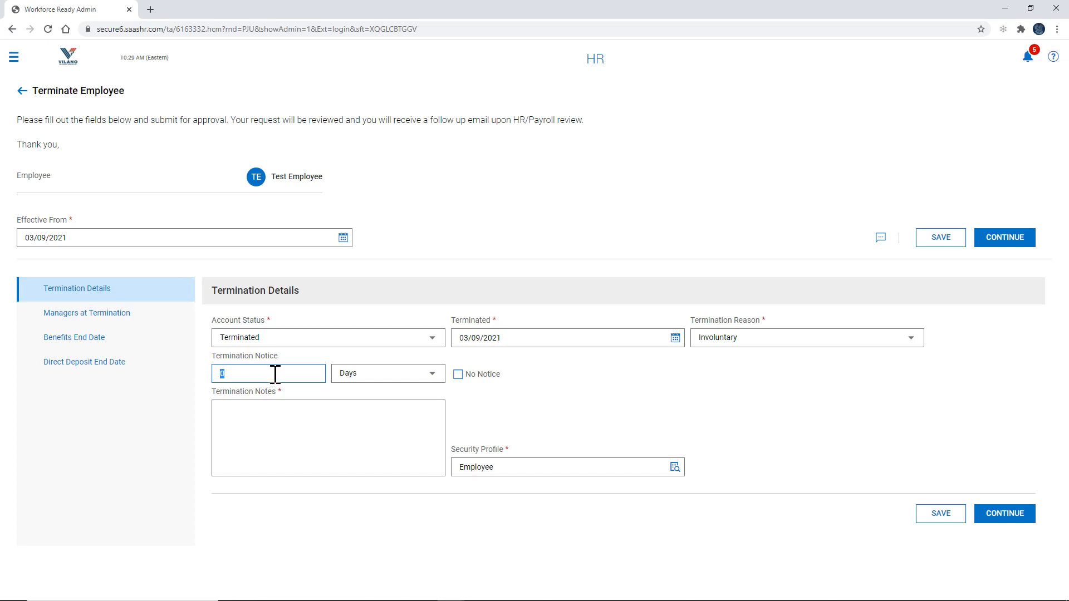
type("2")
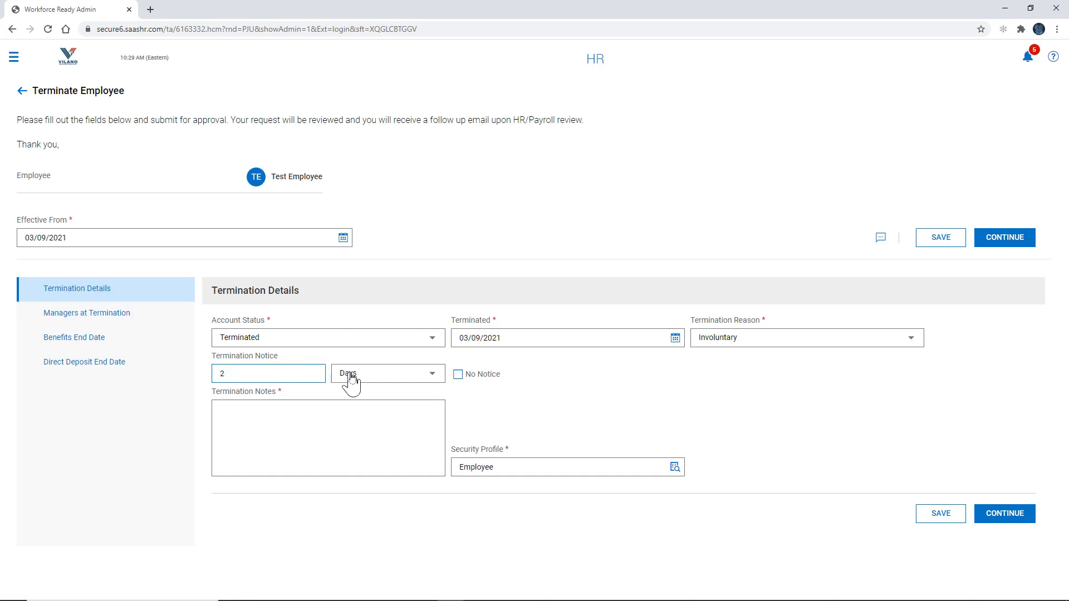
left_click(387, 373)
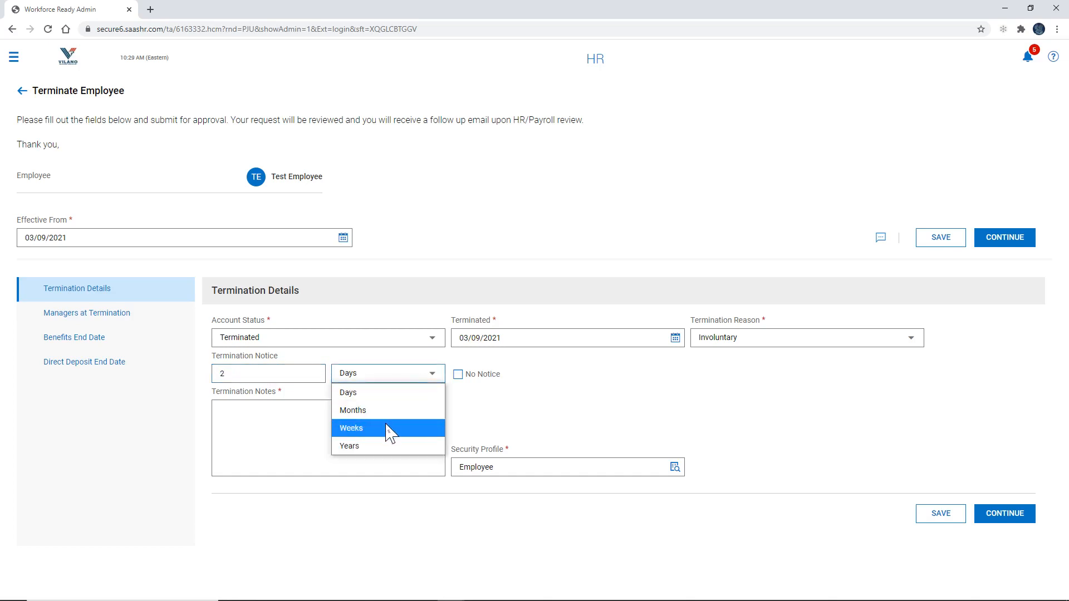
left_click(350, 429)
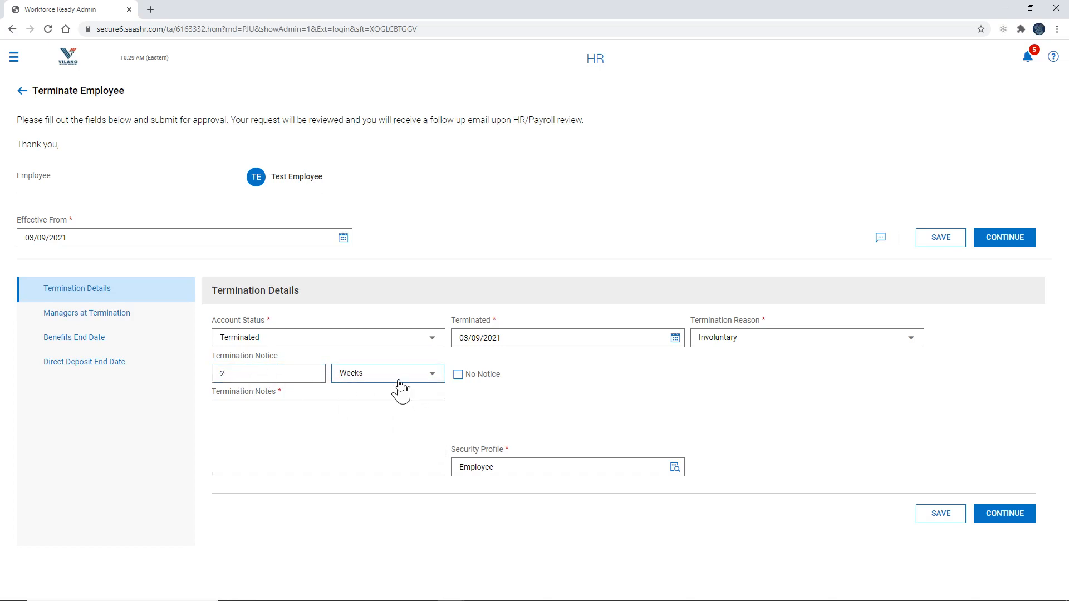
mouse_move(459, 379)
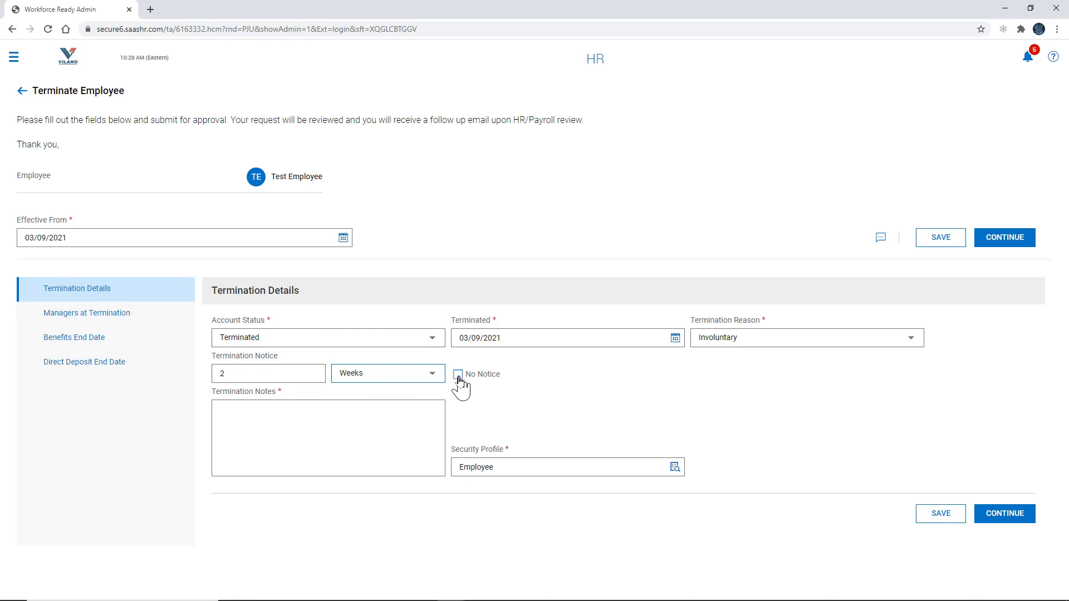
left_click(457, 374)
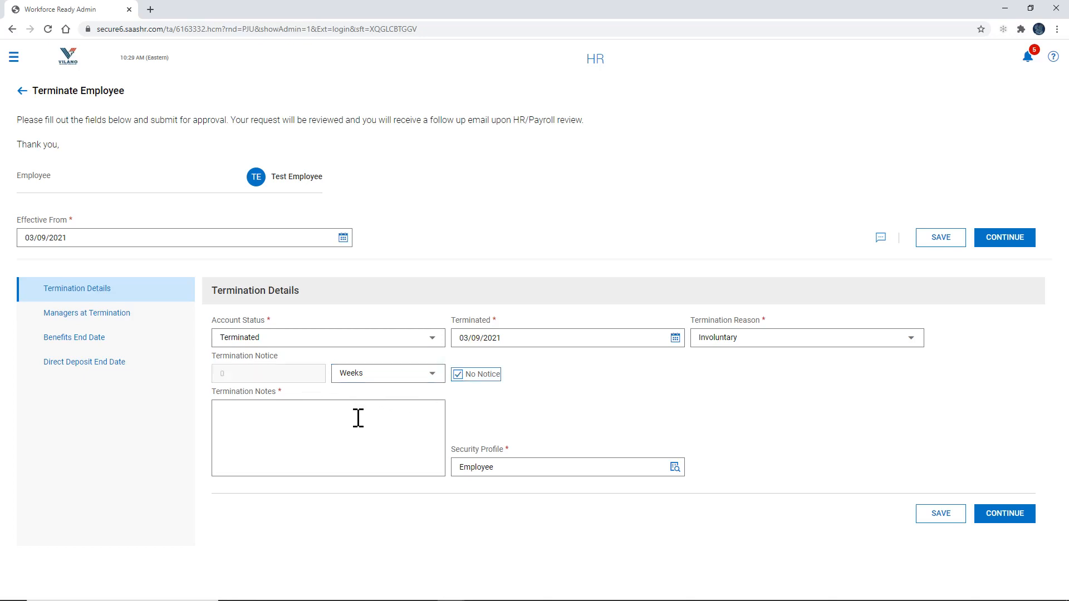
Step: Write 'Failure to follow company policies.' in the Termination Notes box
left_click(328, 437)
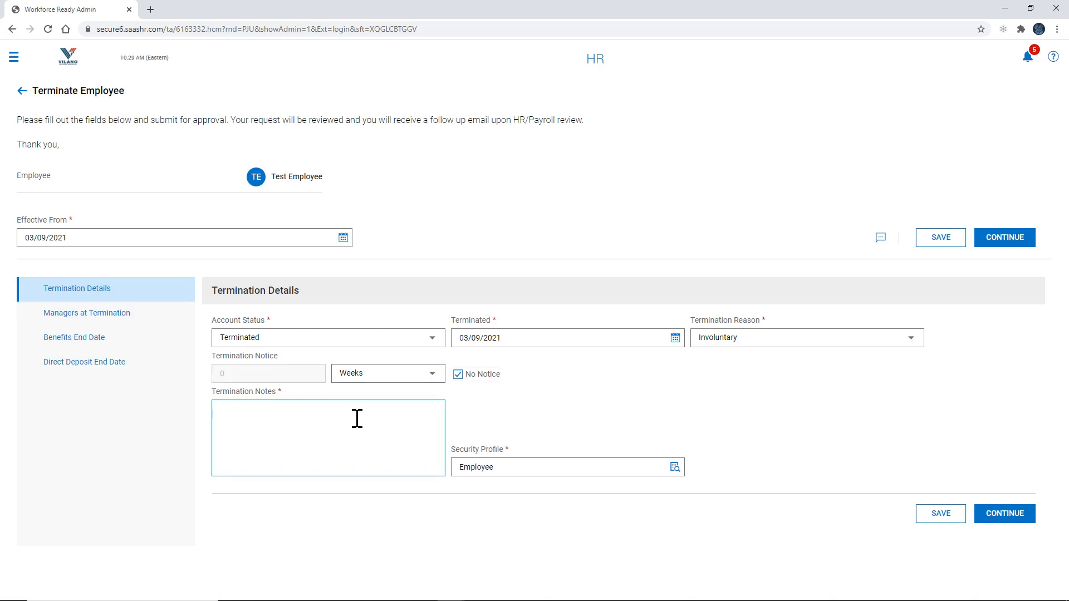
left_click(306, 423)
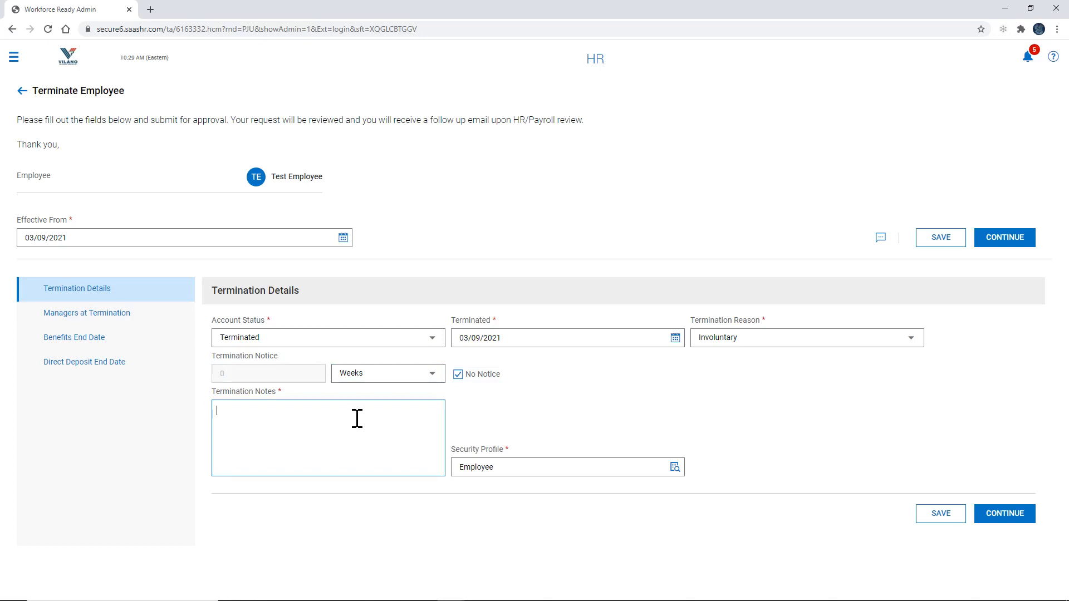
type("Failure to follow company")
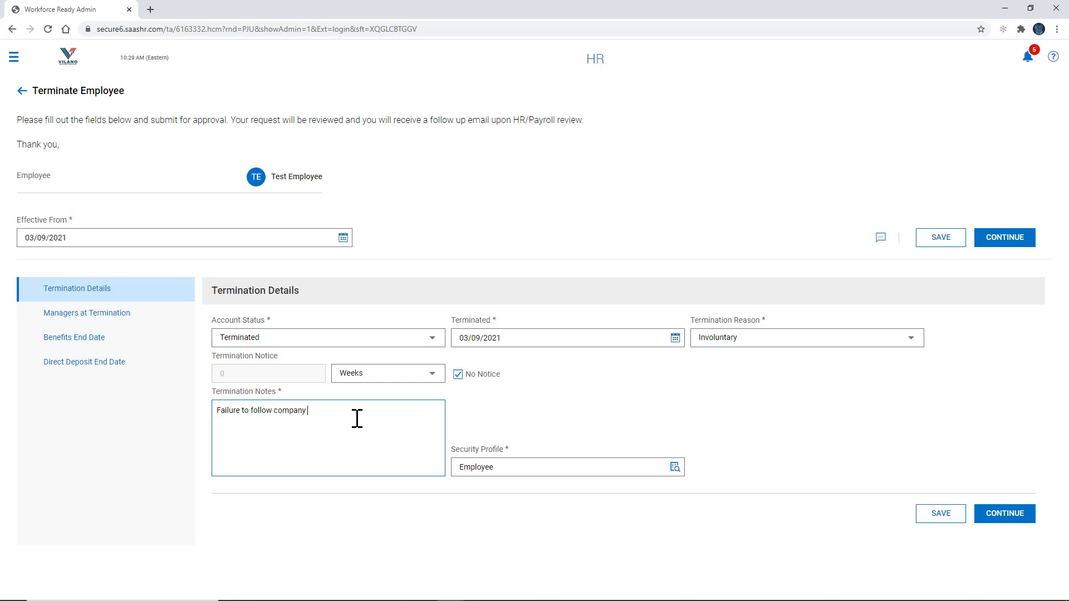
type("policies.")
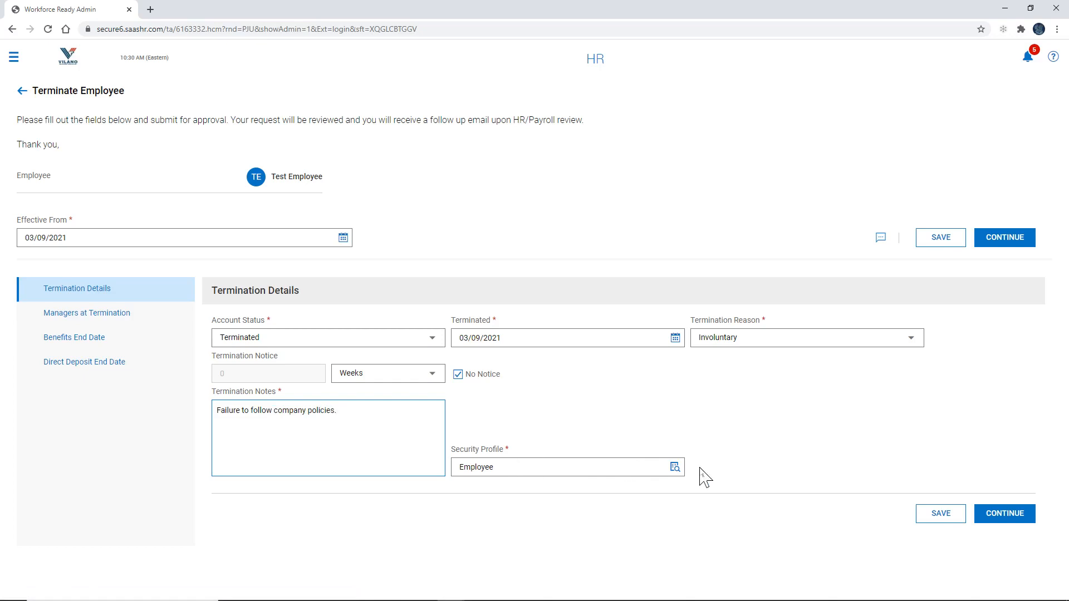
Step: Search security profiles for 'term' and apply the Terminated profile
left_click(675, 467)
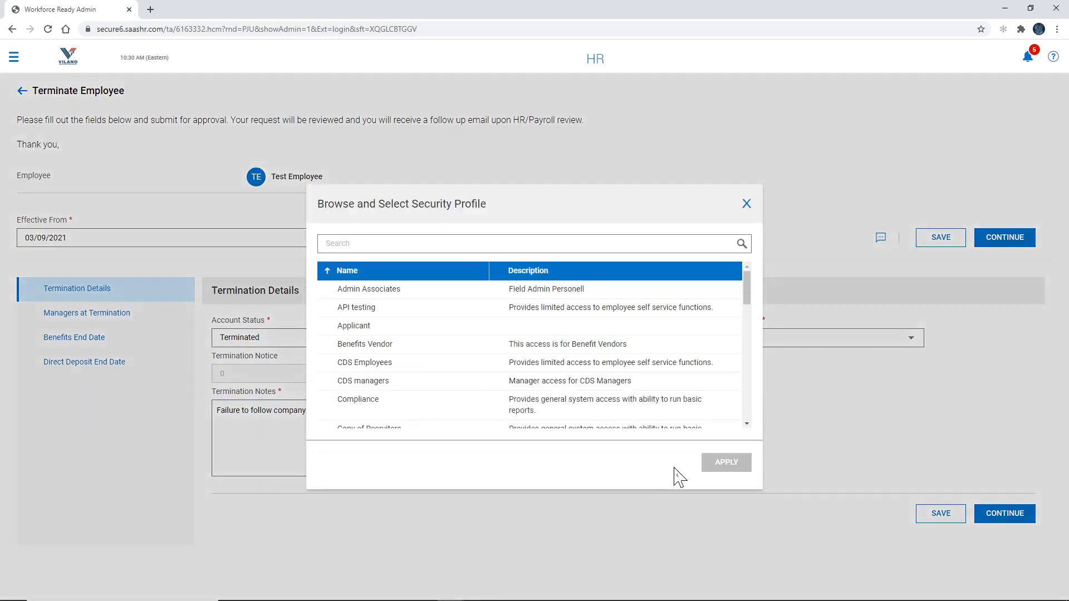
left_click(513, 243)
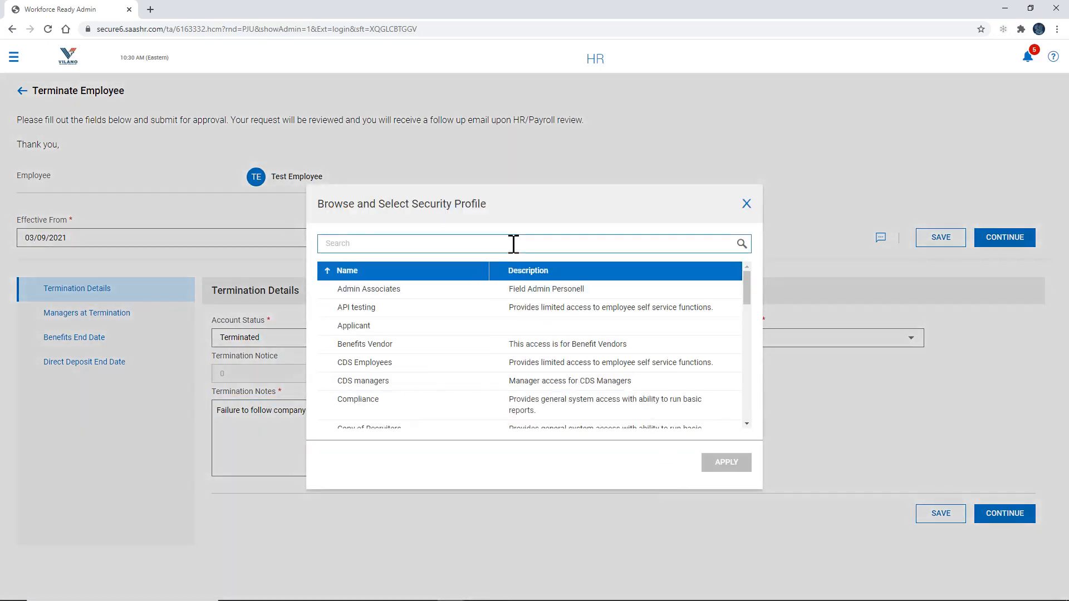
type("term")
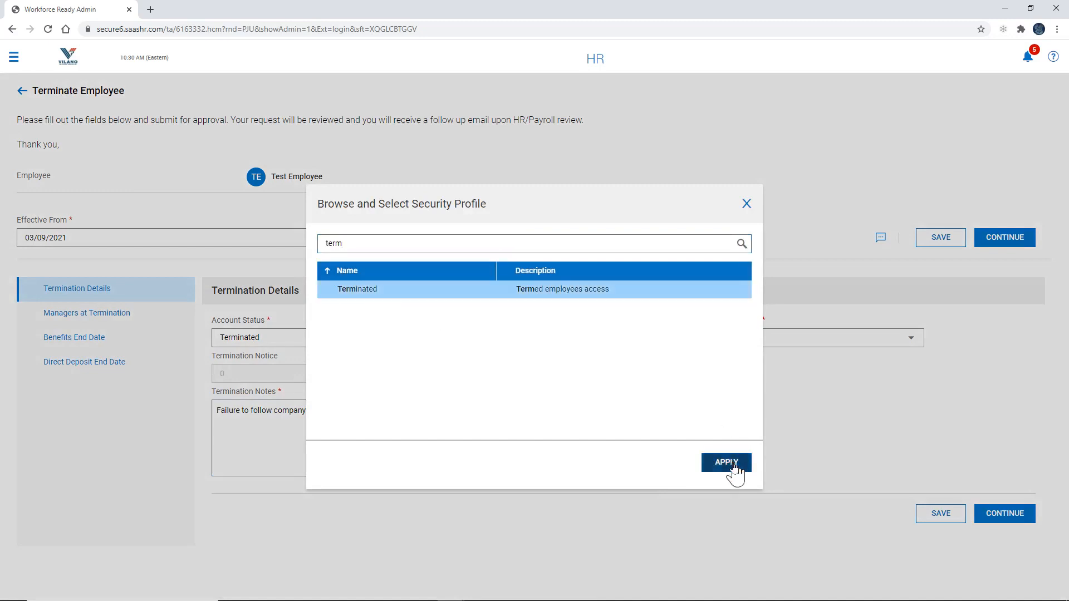
left_click(725, 462)
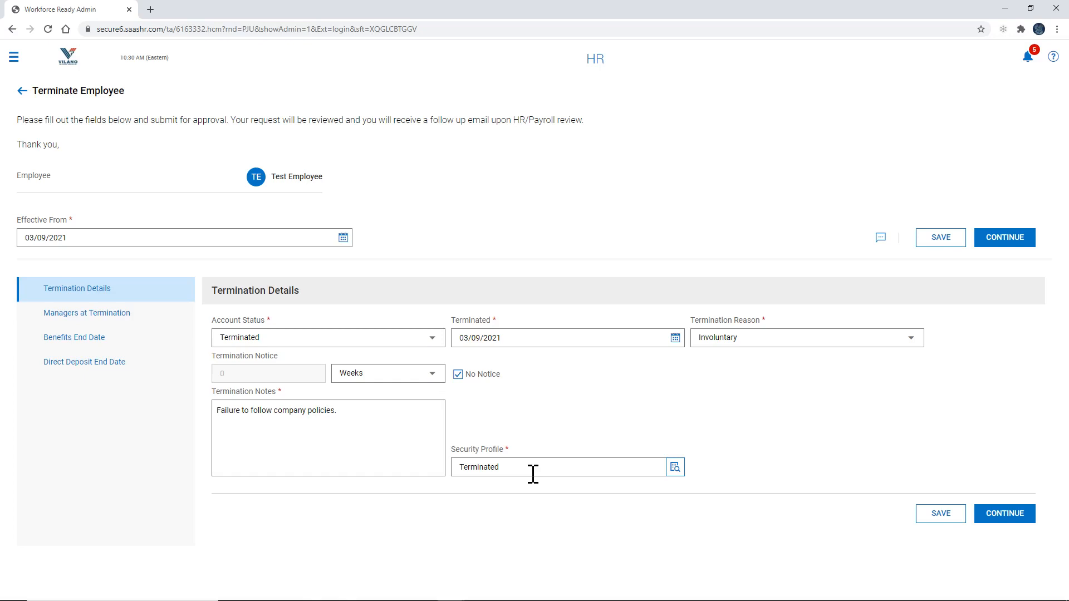
mouse_move(694, 492)
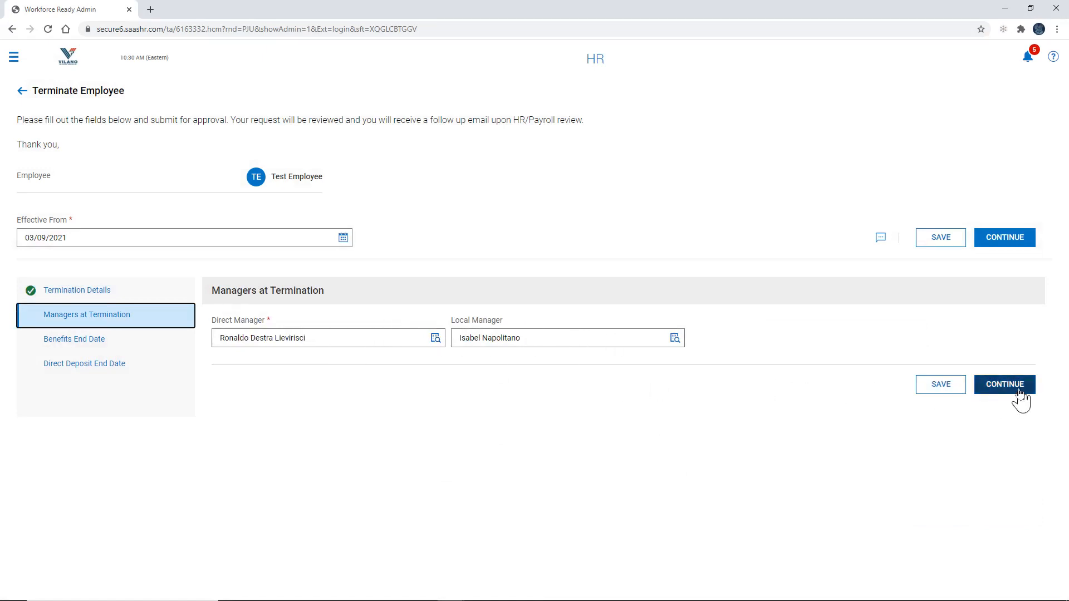
Step: Accept the Direct and Local Managers and continue to Benefits End Date
left_click(1004, 384)
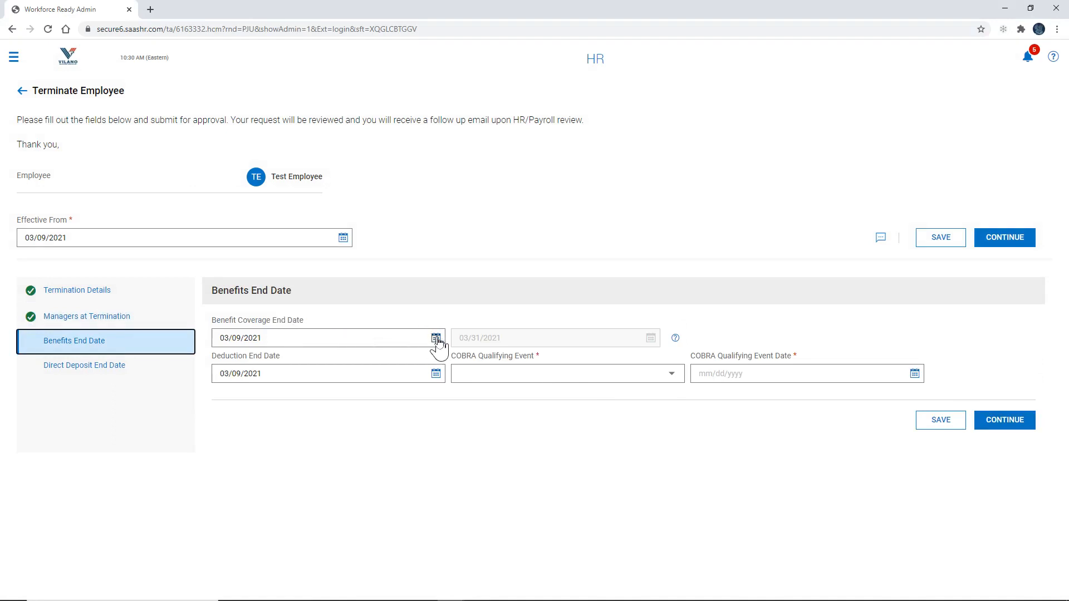
Step: Set the benefit coverage and deduction end dates to 03/31/2021
left_click(435, 337)
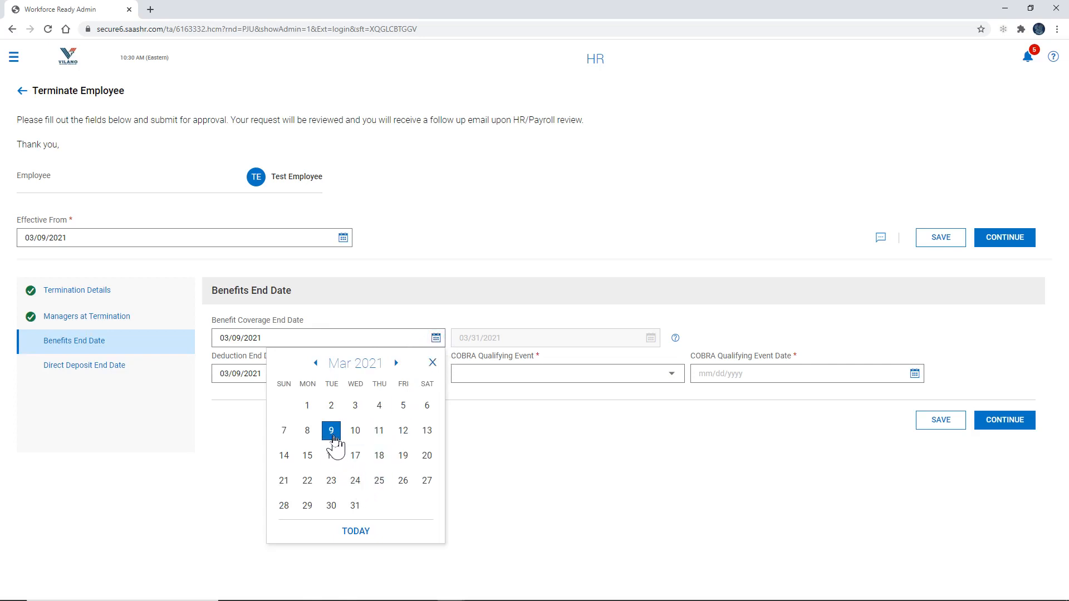
left_click(355, 506)
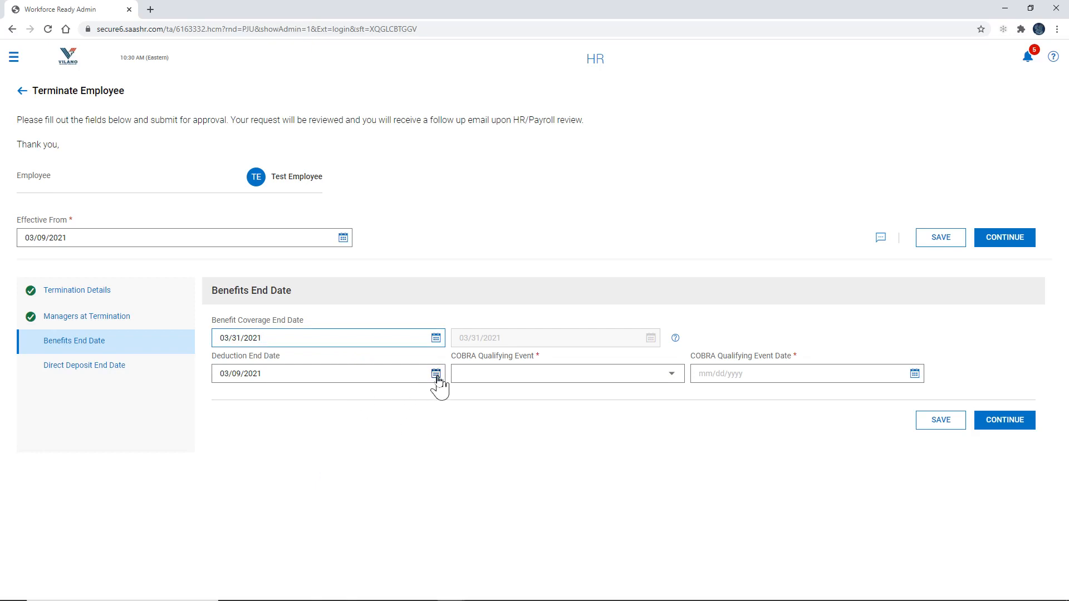
left_click(435, 373)
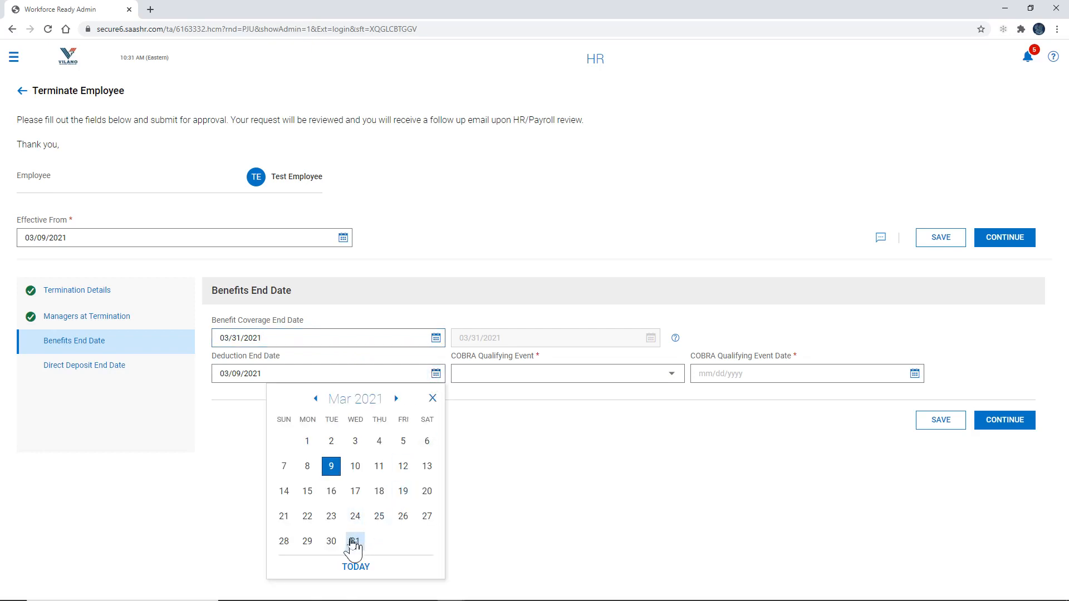
left_click(354, 541)
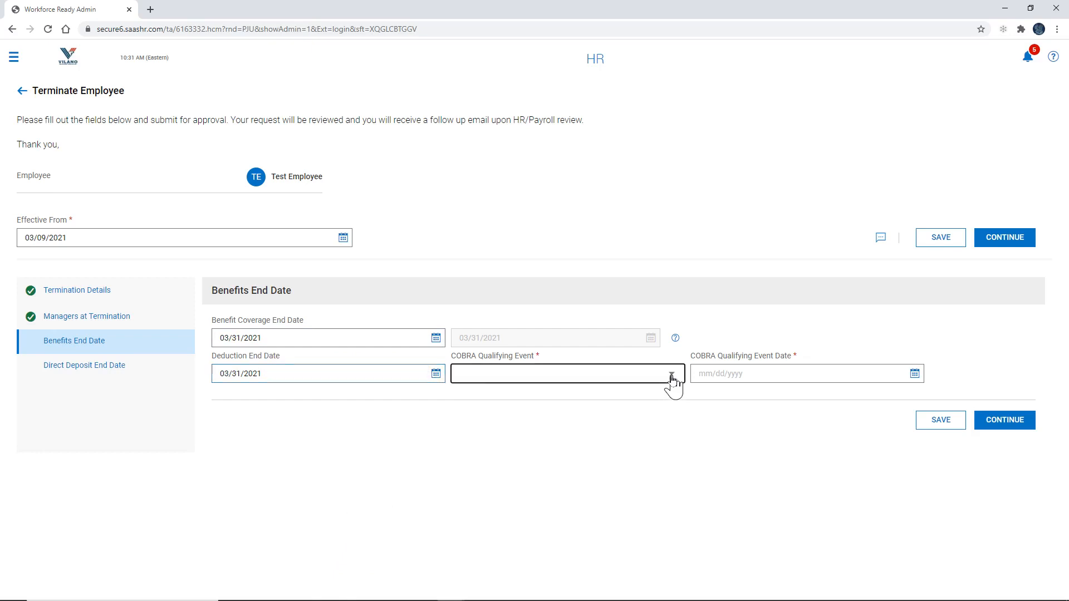
Step: Set the COBRA event to Termination of Employment dated 03/09/2021 and continue
left_click(566, 373)
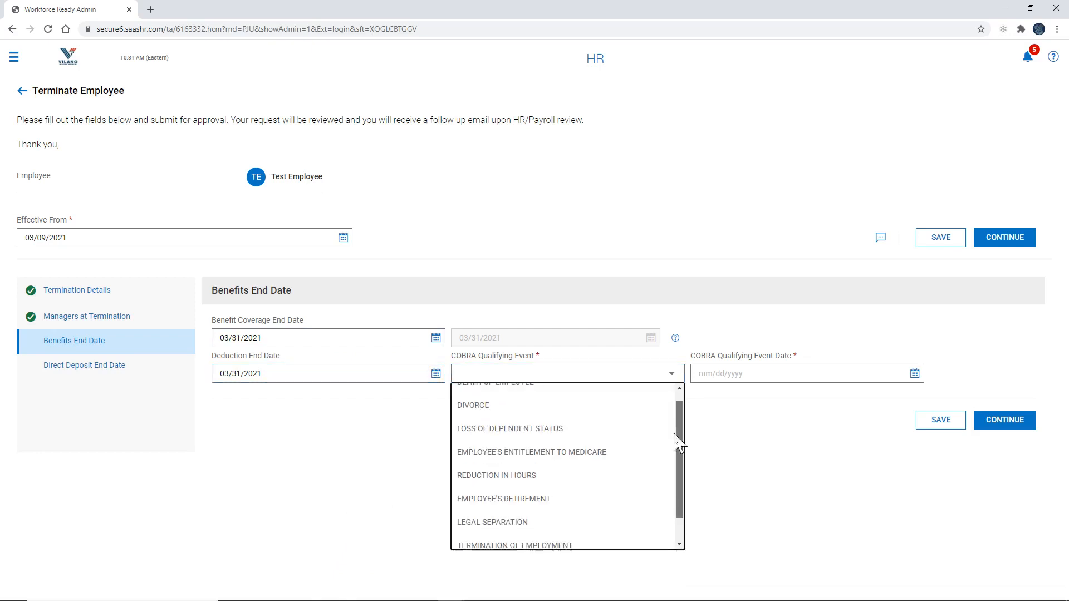
left_click(513, 545)
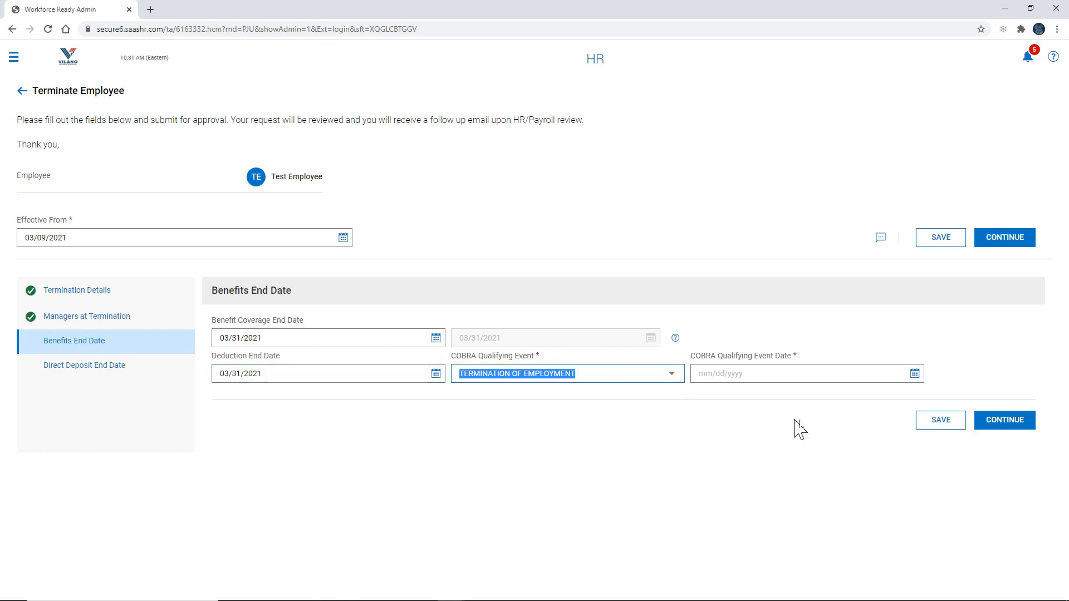
mouse_move(915, 373)
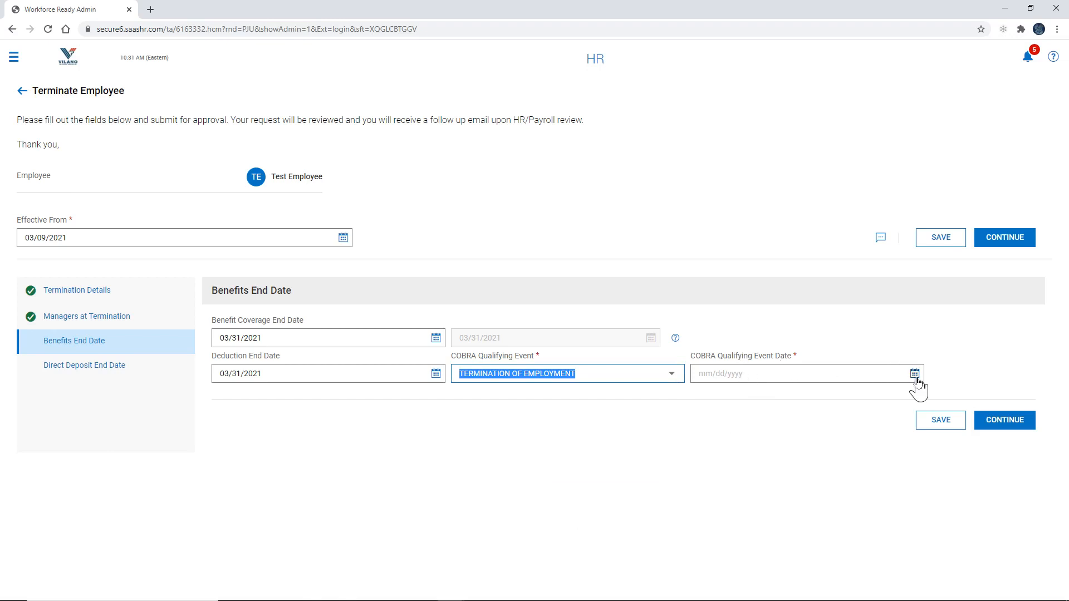
left_click(915, 373)
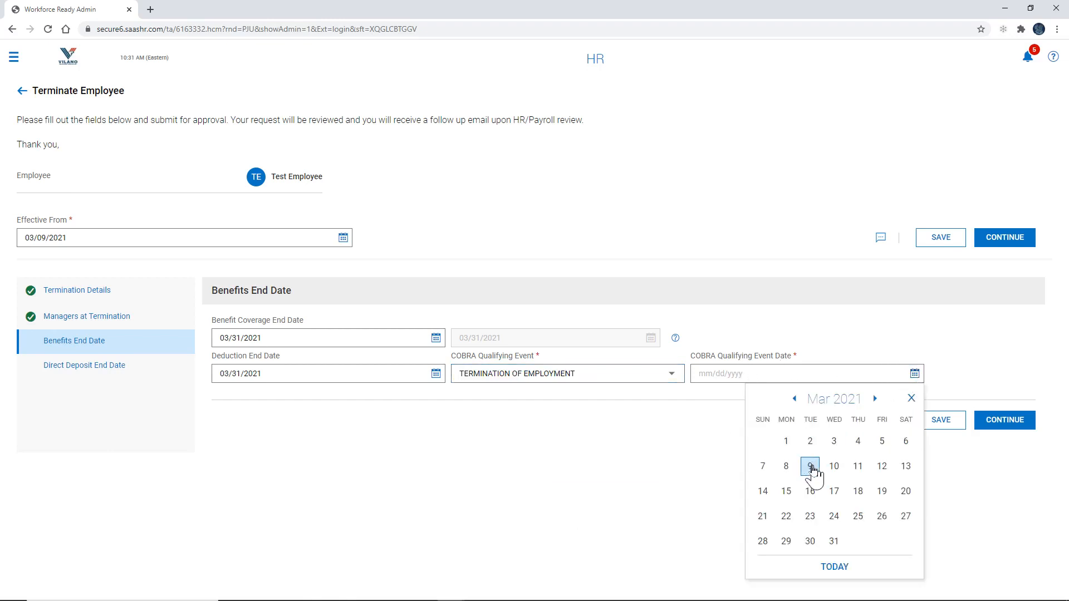
left_click(810, 467)
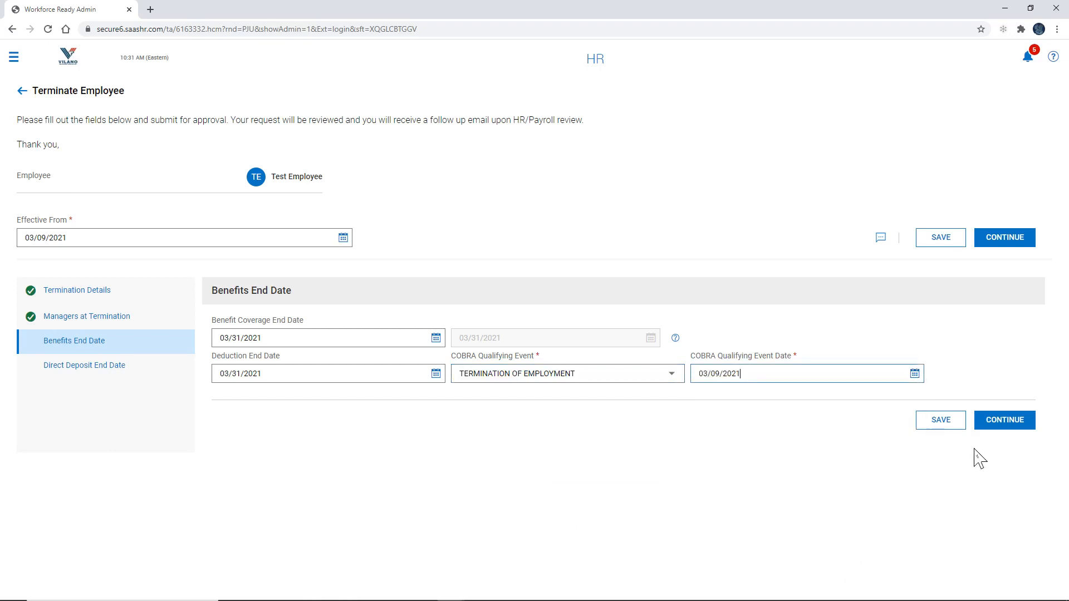
left_click(1004, 419)
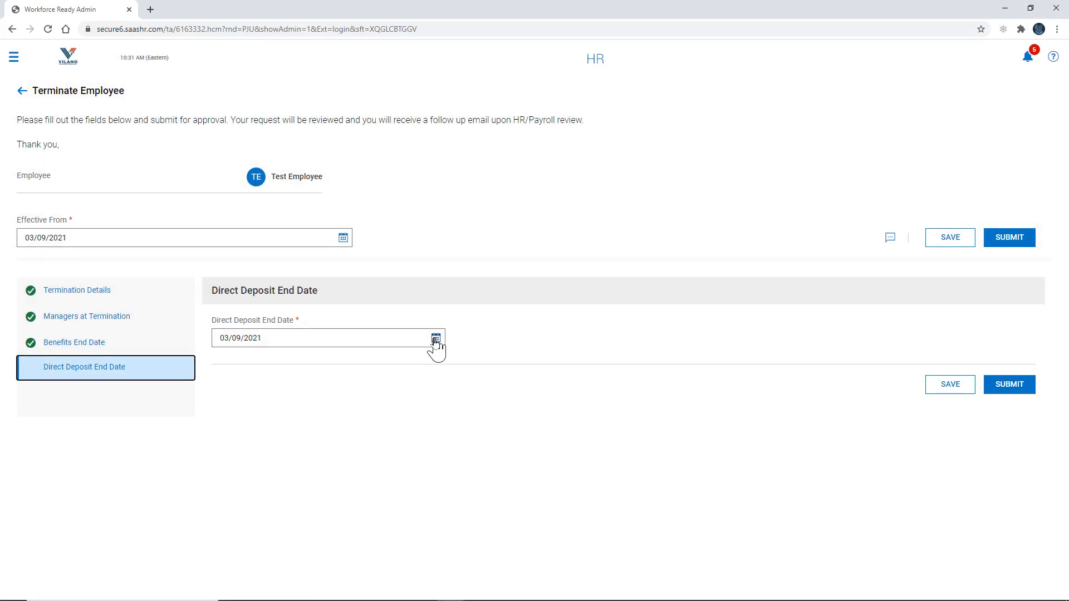
Step: Pick 05/31/2021 as the Direct Deposit End Date and submit the termination request
left_click(435, 338)
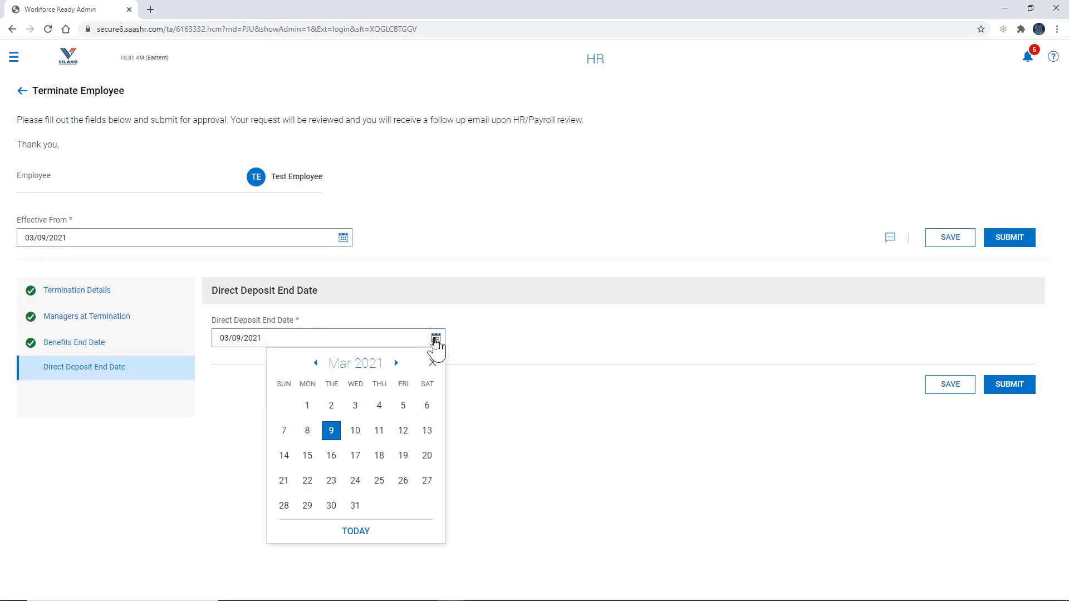
left_click(396, 362)
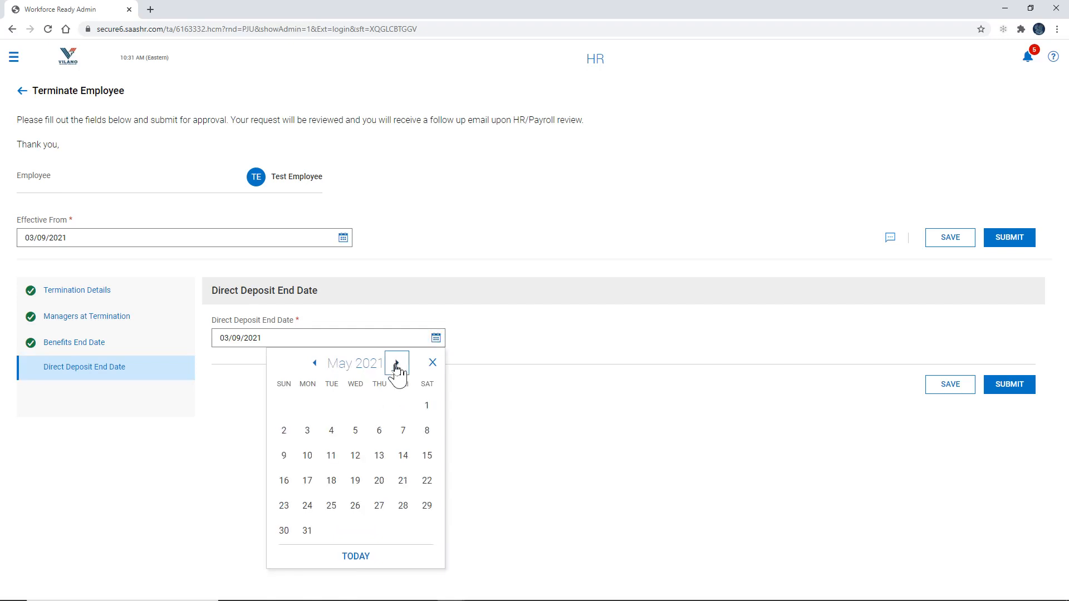
left_click(307, 530)
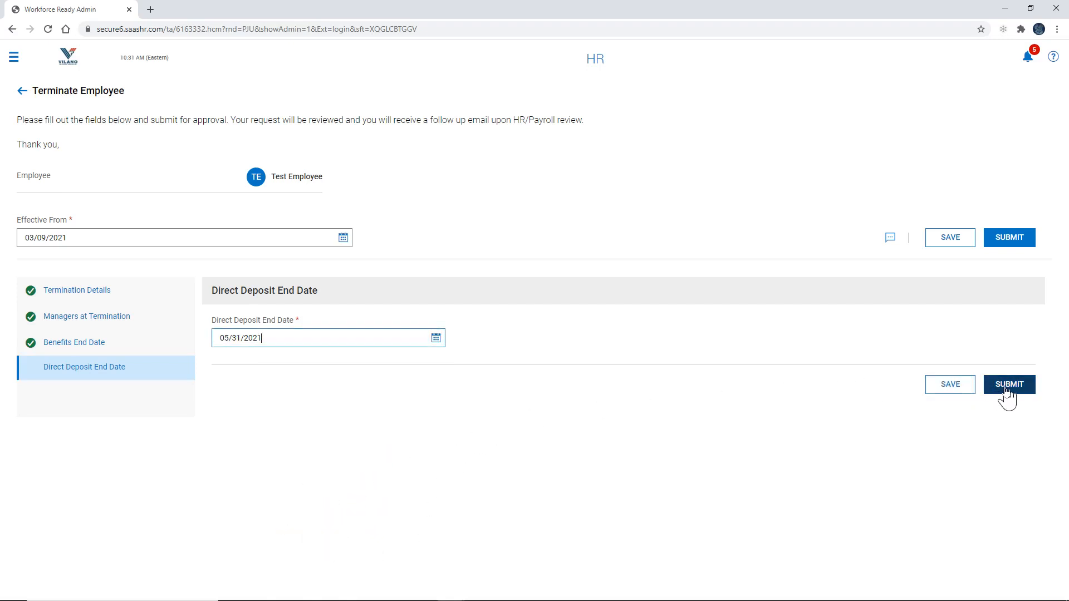
left_click(1009, 383)
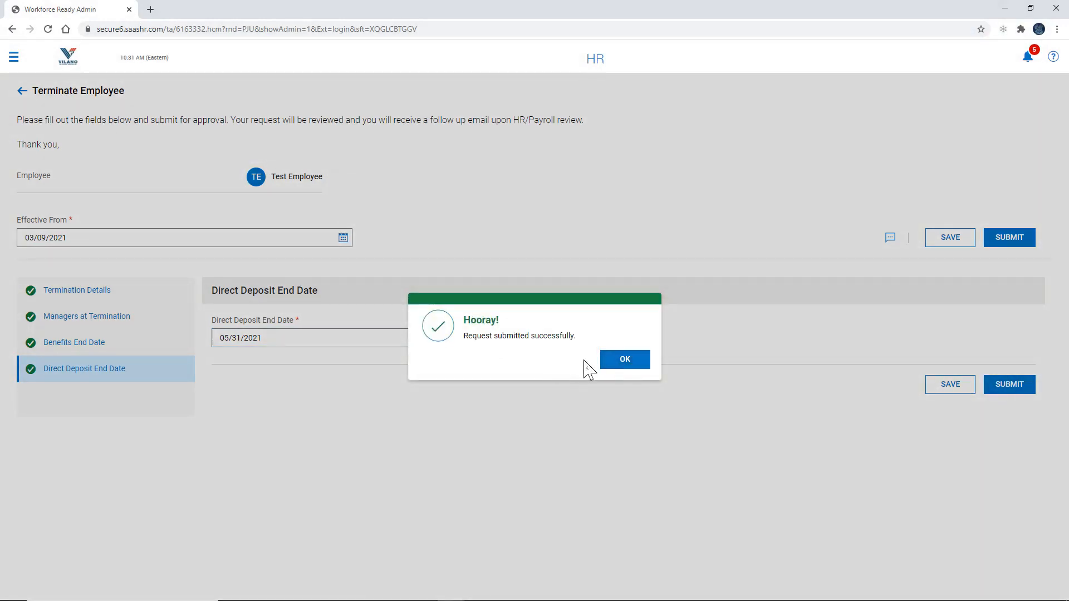
Step: Dismiss the success message to view Test Employee's termination under Submitted HR Actions
left_click(623, 359)
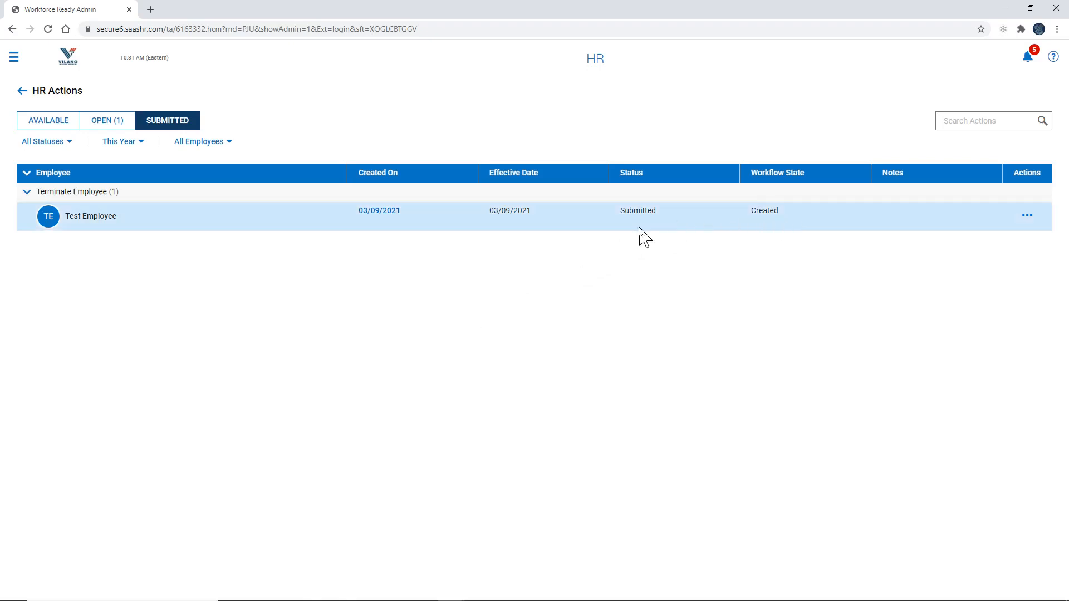
mouse_move(667, 237)
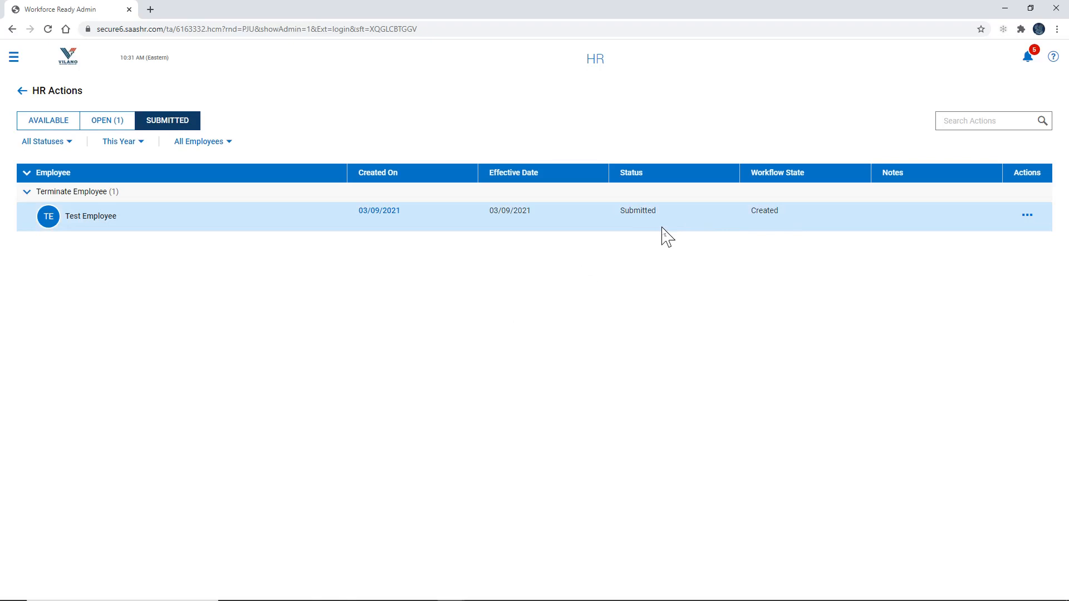